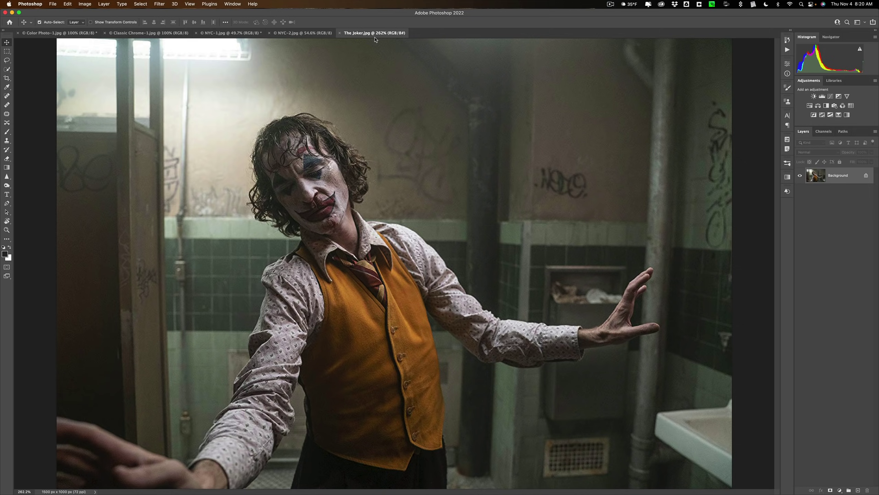
Step: Subscribe to the photography channel with All notifications and like the Gradient Maps video
left_click(303, 32)
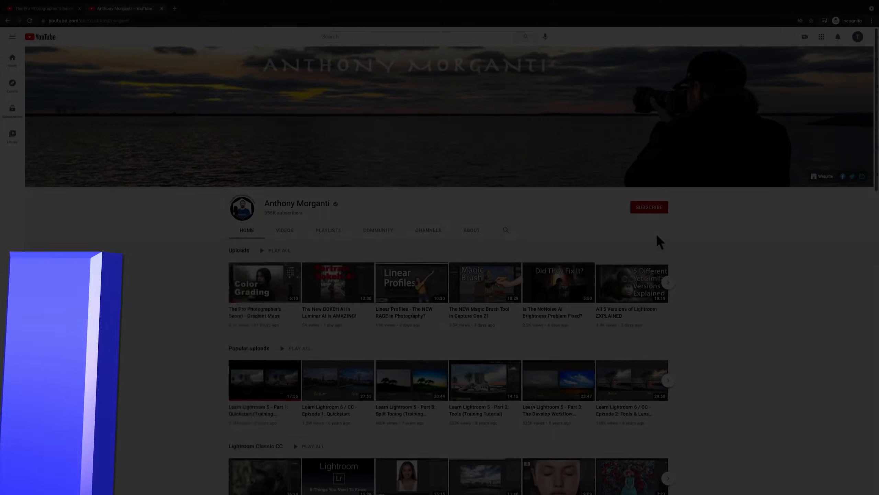
left_click(649, 206)
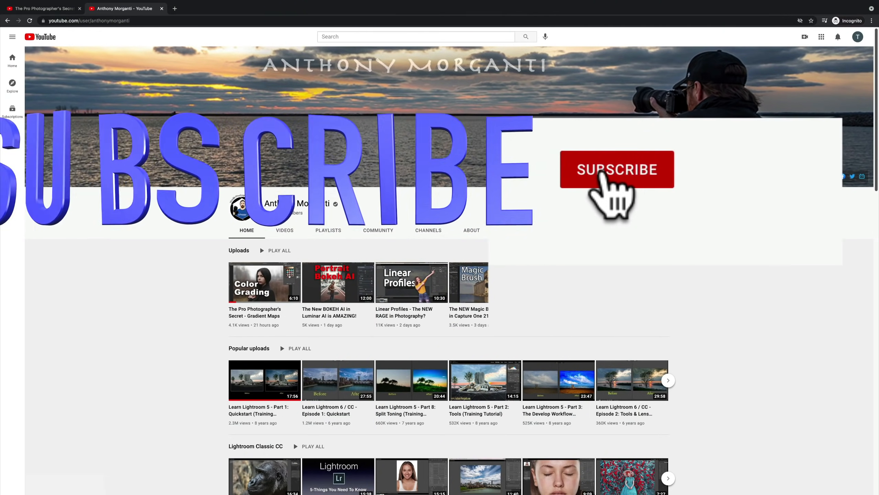
left_click(617, 170)
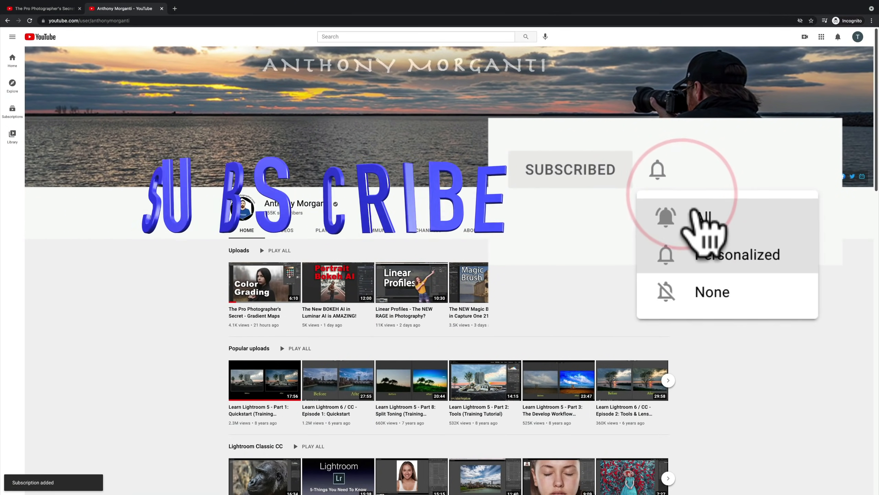
left_click(665, 218)
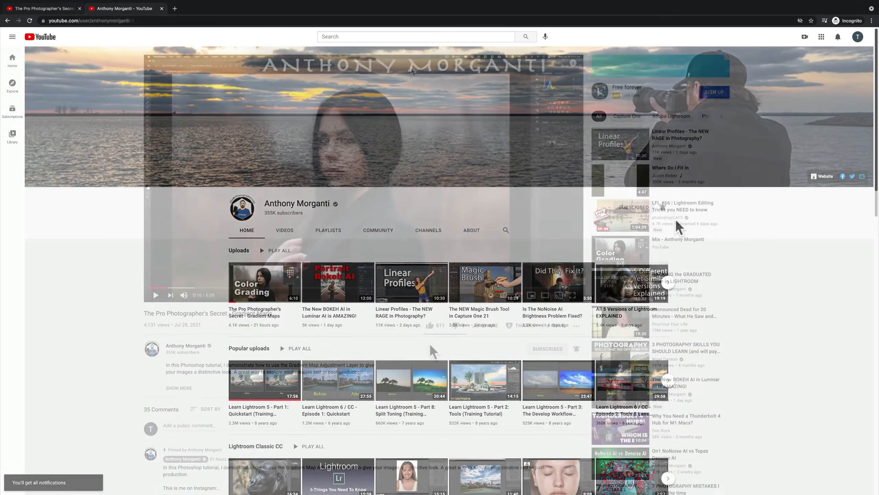
left_click(264, 282)
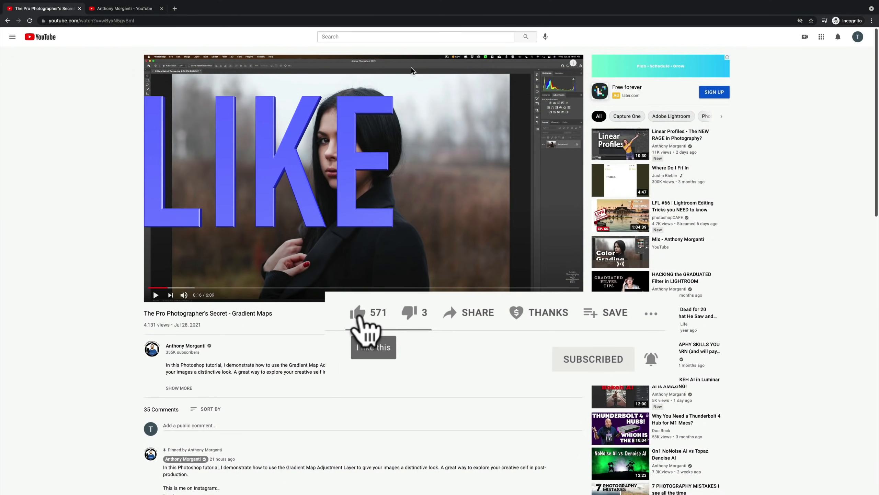
left_click(356, 313)
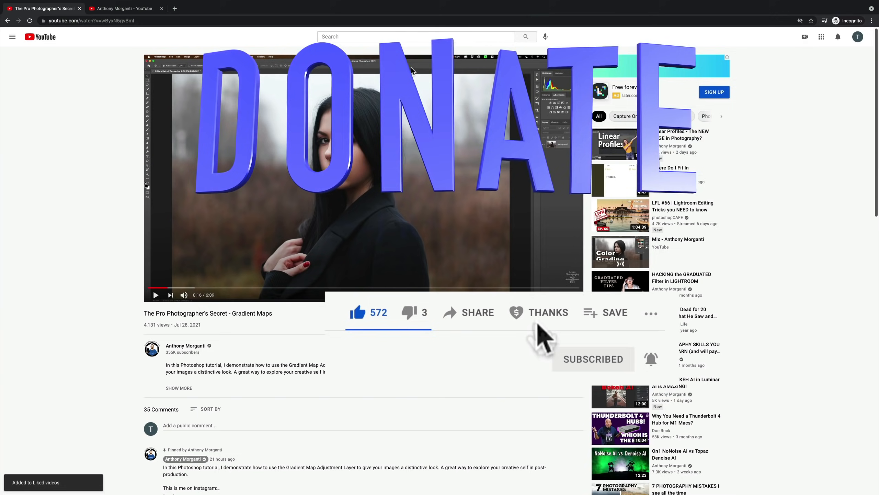
left_click(549, 312)
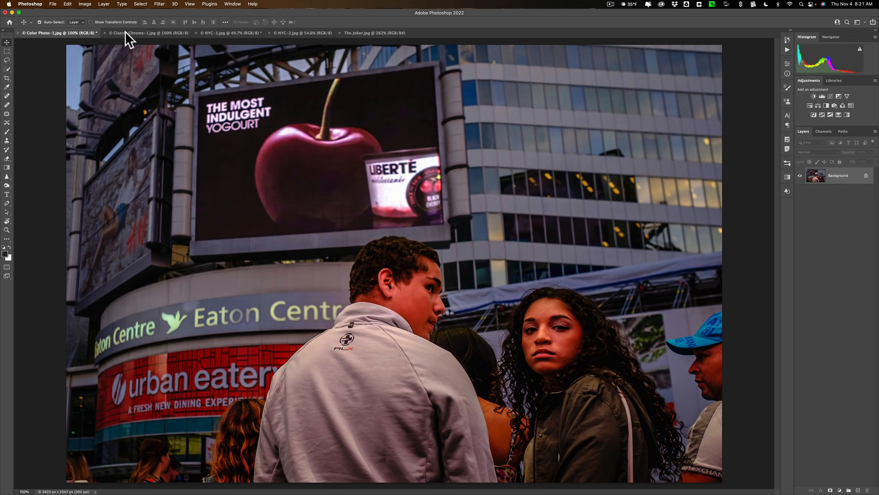
Step: Flip through the Classic Chrome, NYC traffic, NYC police, Toronto and Joker photos to compare them
left_click(149, 33)
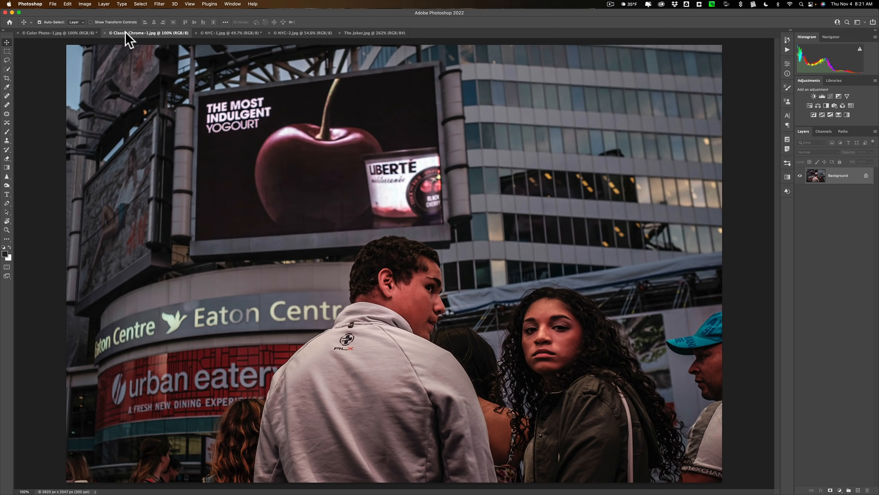
mouse_move(134, 36)
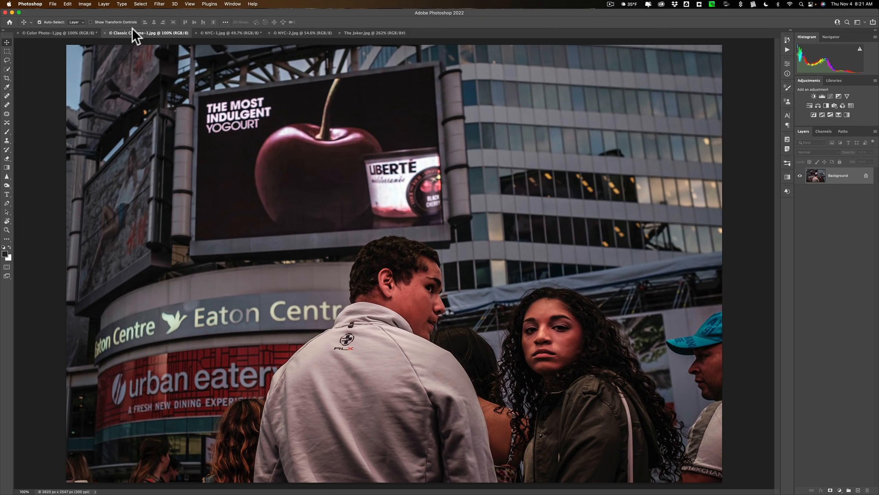
left_click(230, 33)
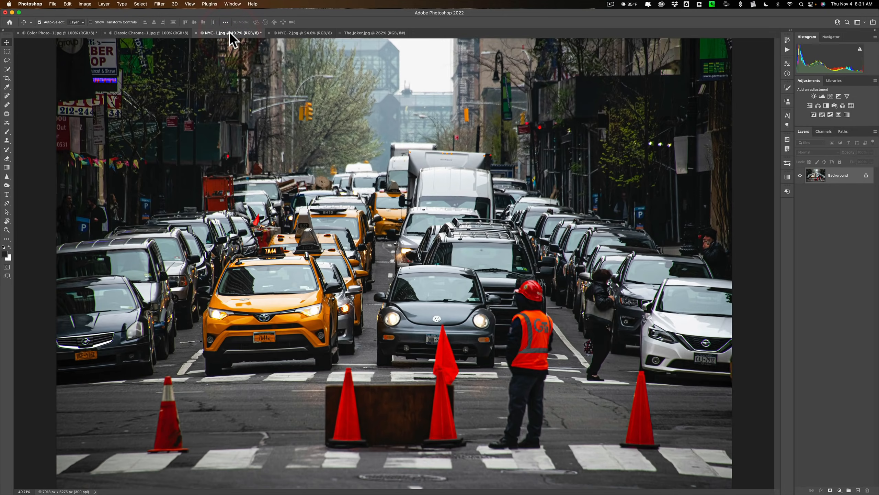
mouse_move(288, 39)
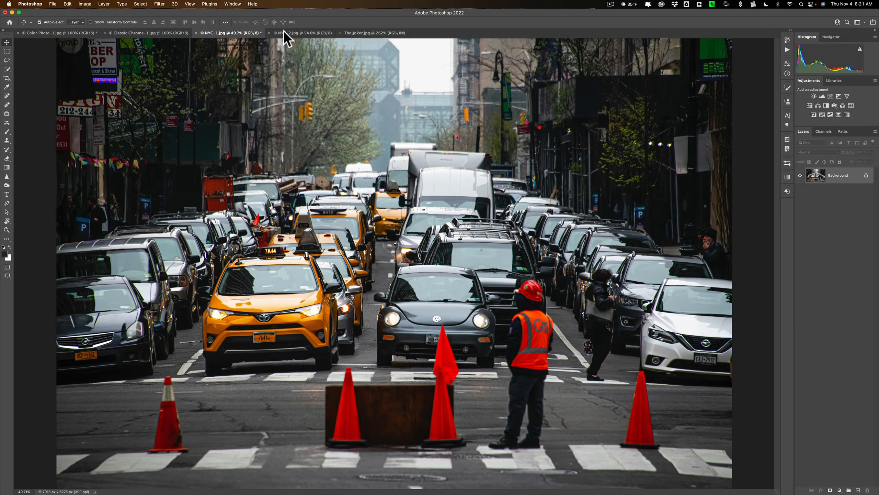
left_click(303, 32)
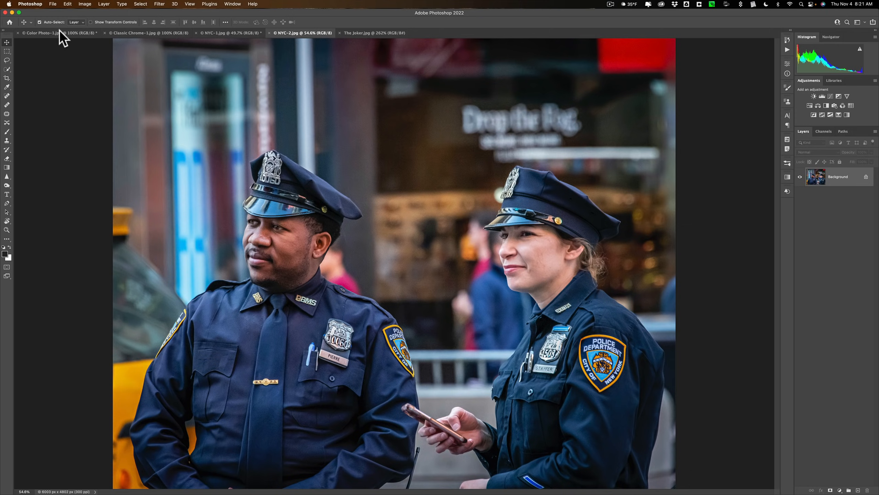
left_click(146, 33)
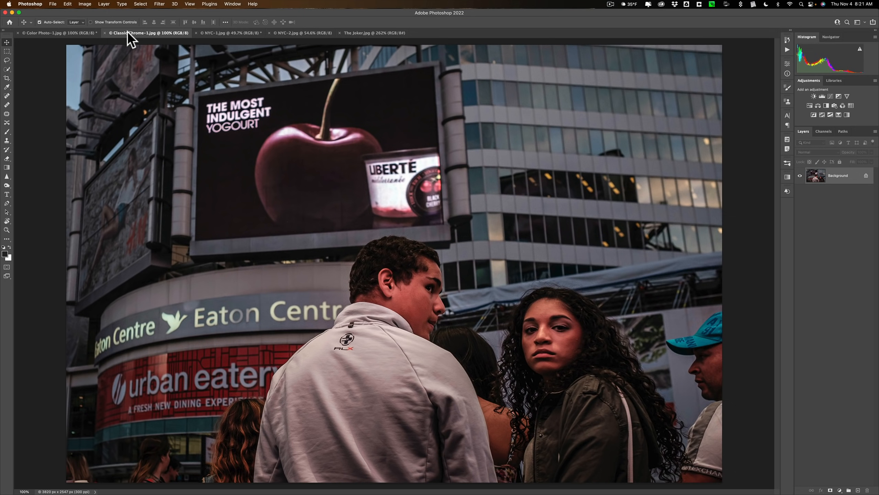
mouse_move(365, 48)
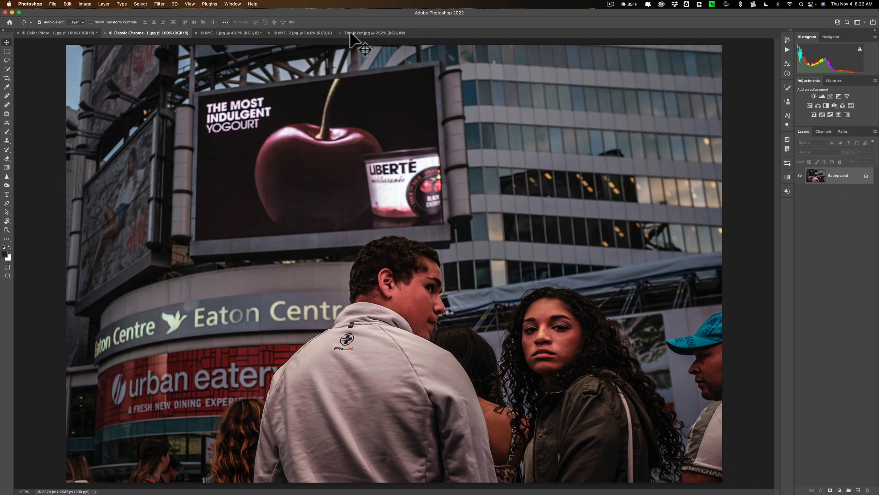
mouse_move(365, 48)
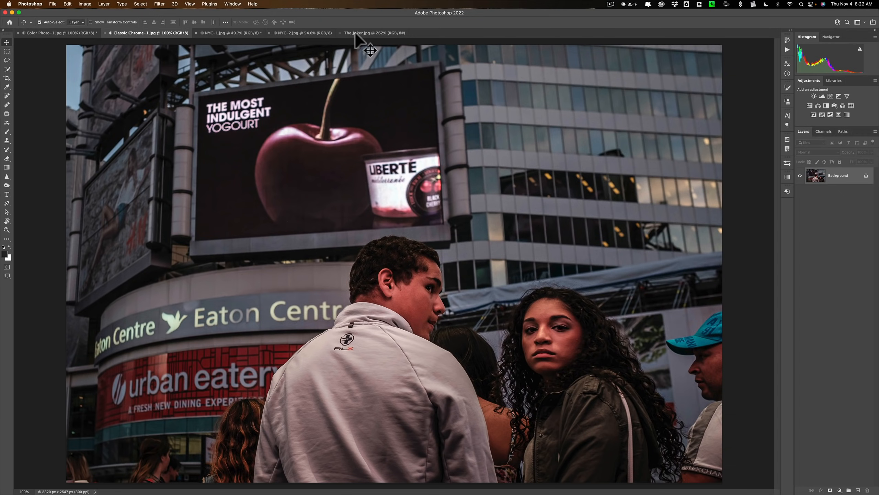
left_click(370, 33)
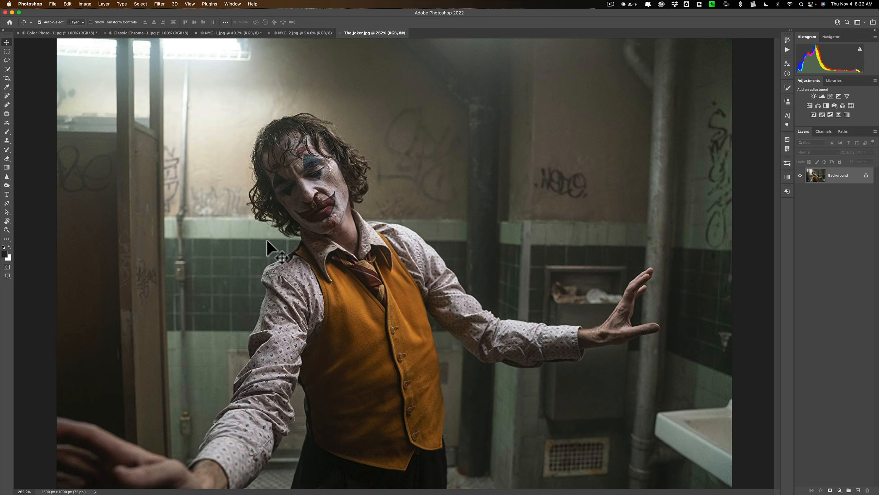
mouse_move(311, 48)
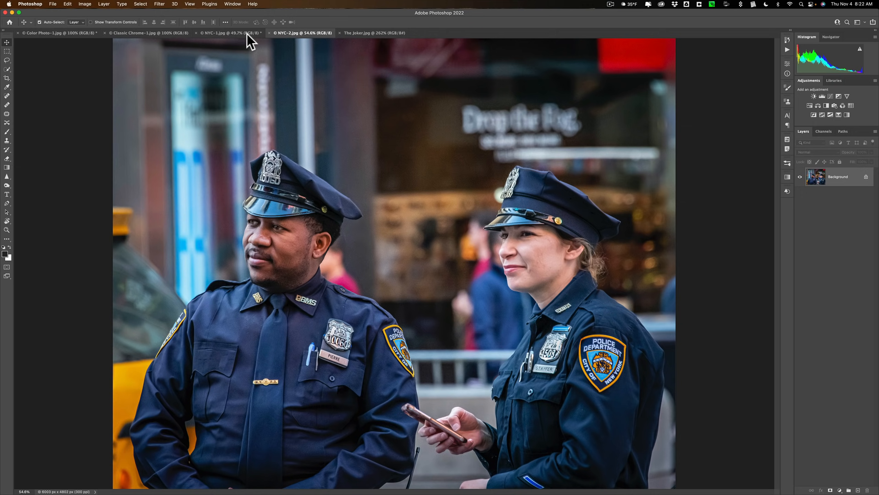
Step: Revisit the NYC traffic and Classic Chrome photos, finishing on the colour Toronto street photo
left_click(230, 33)
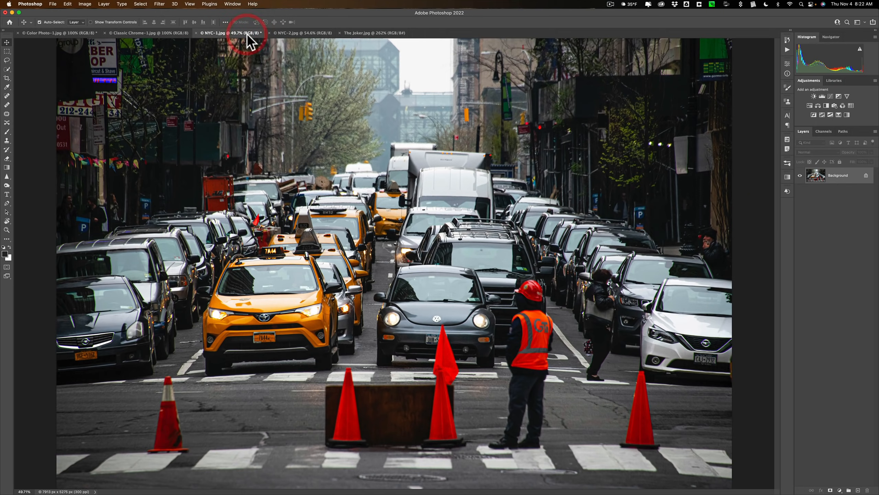
left_click(45, 33)
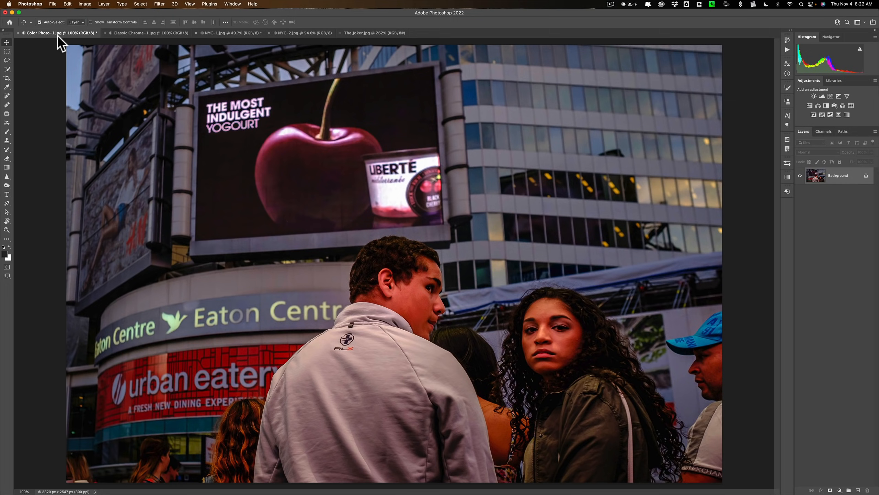
mouse_move(130, 48)
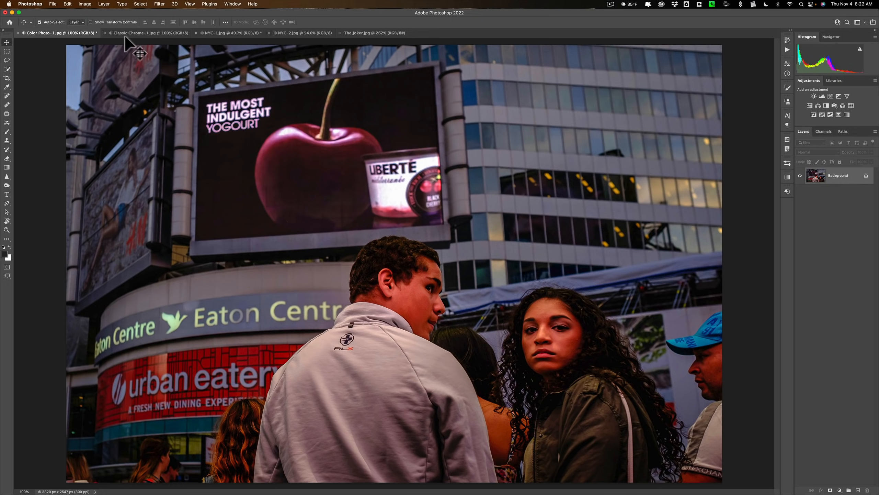
left_click(149, 32)
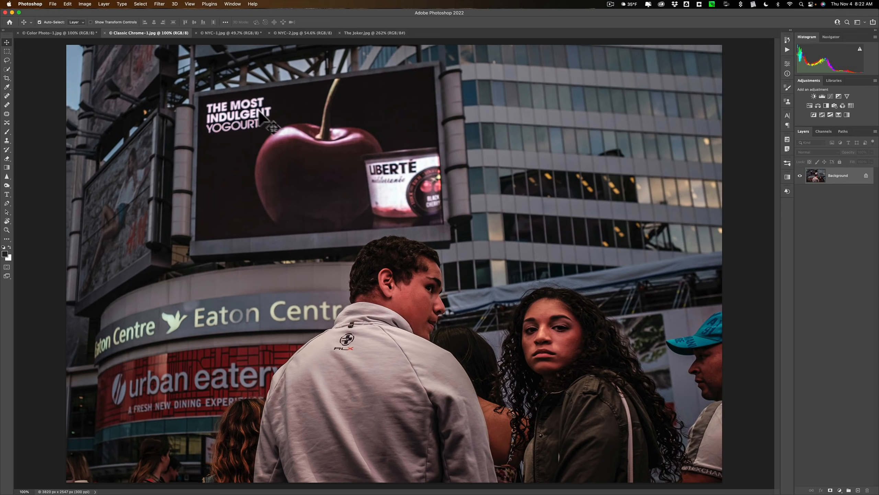
left_click(56, 33)
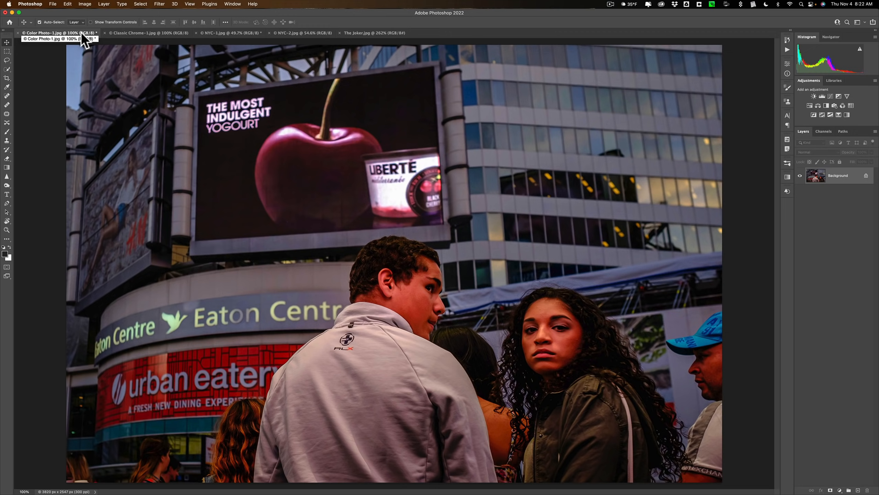
Step: Start Neural Filters from the Filter menu for the Toronto street photo
left_click(118, 6)
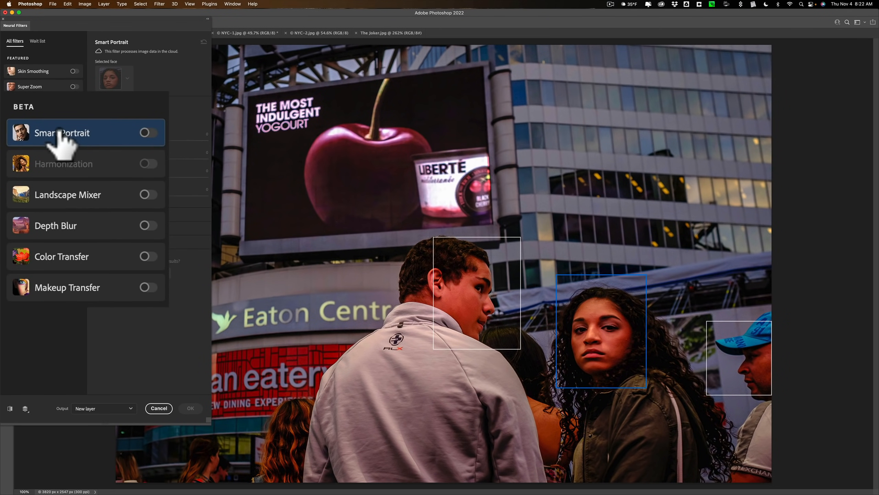
mouse_move(115, 263)
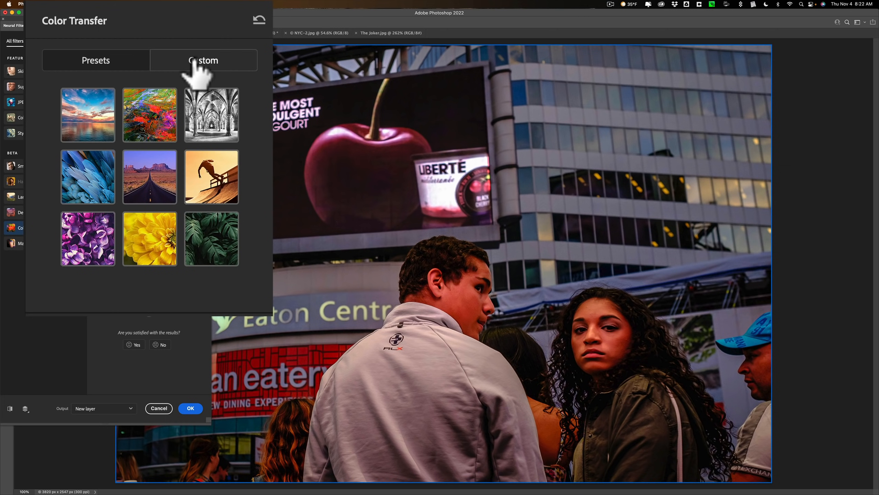
Step: Switch Color Transfer to a Custom reference image, browsing files then backing out to the open-photo list
left_click(203, 60)
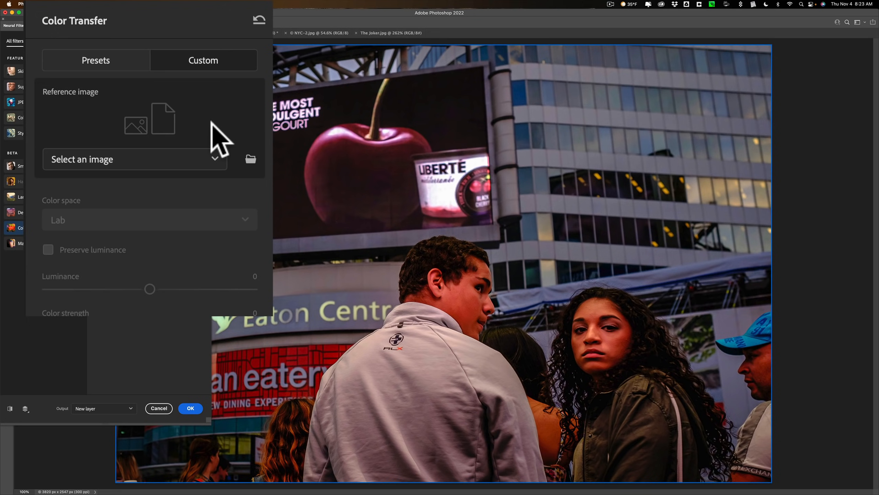
mouse_move(240, 166)
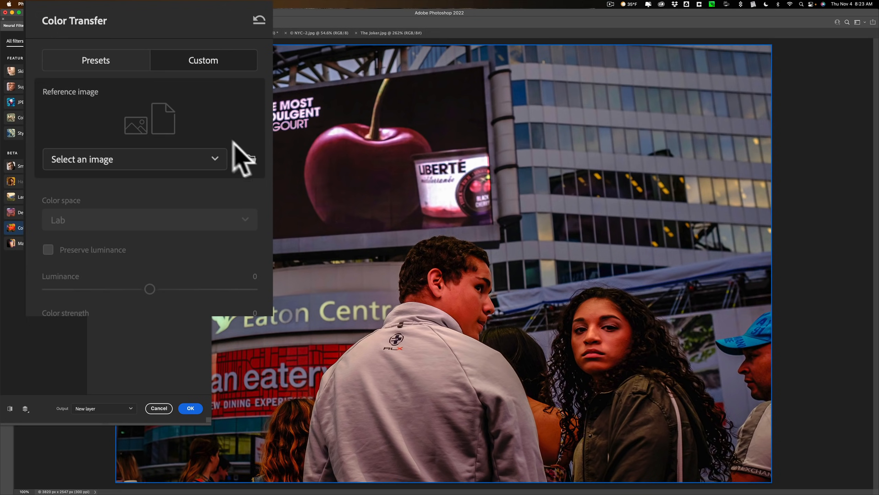
left_click(250, 159)
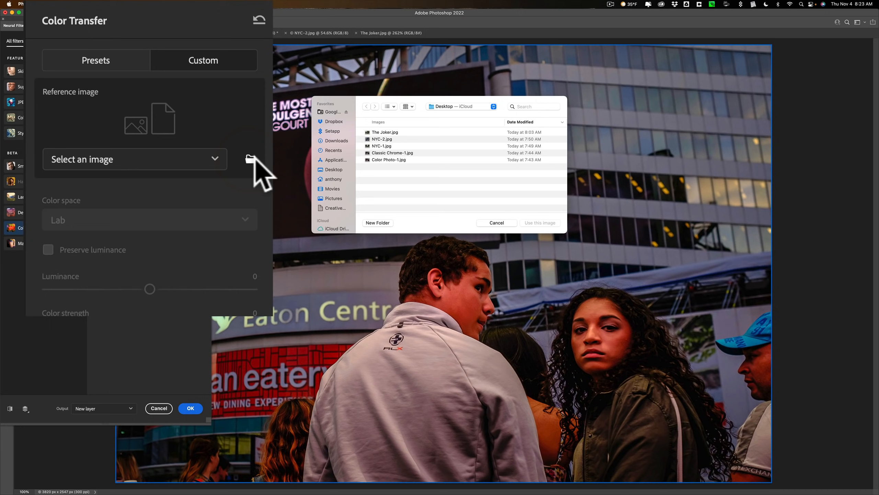
mouse_move(496, 223)
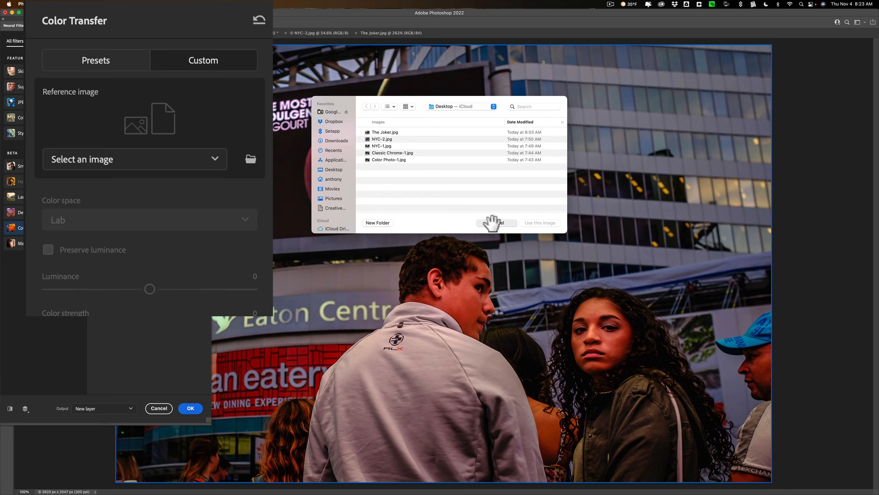
left_click(497, 222)
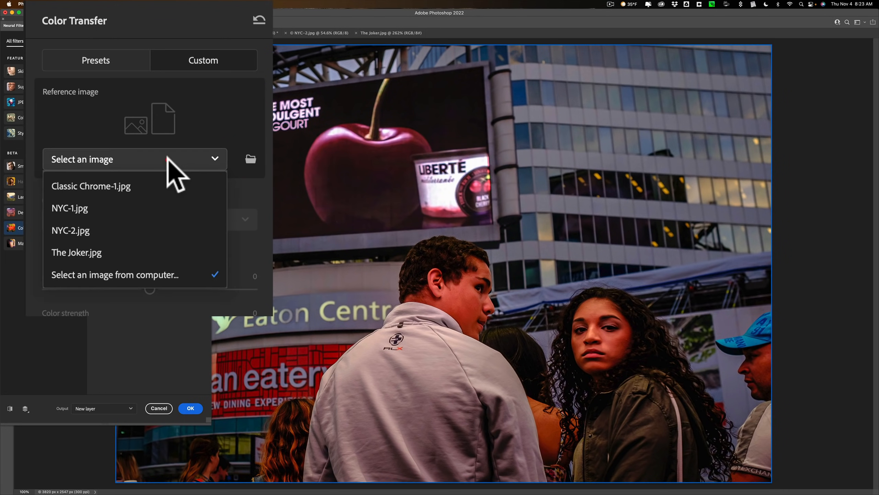
mouse_move(113, 193)
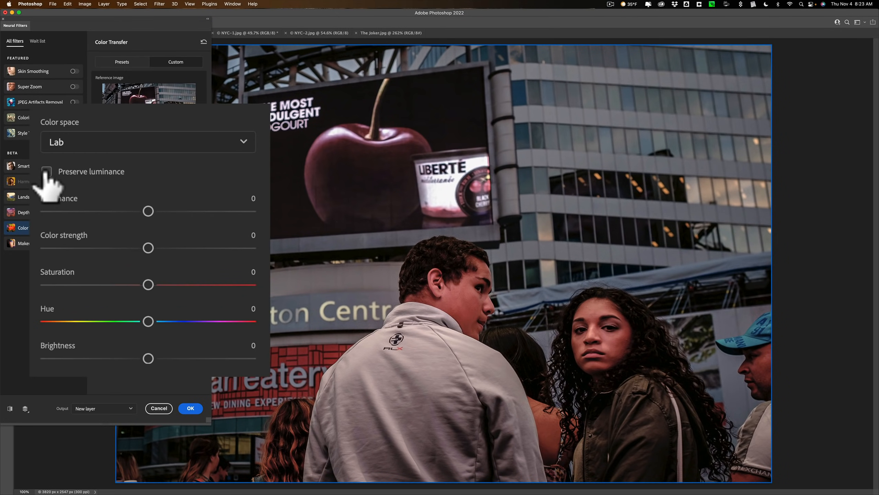
Step: Try Preserve luminance, then apply the muted Color Transfer grade as a new layer
left_click(47, 171)
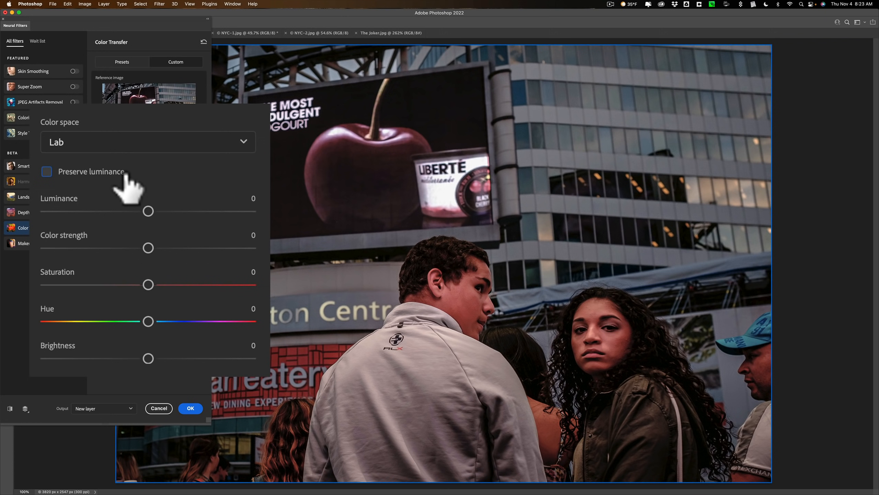
mouse_move(89, 219)
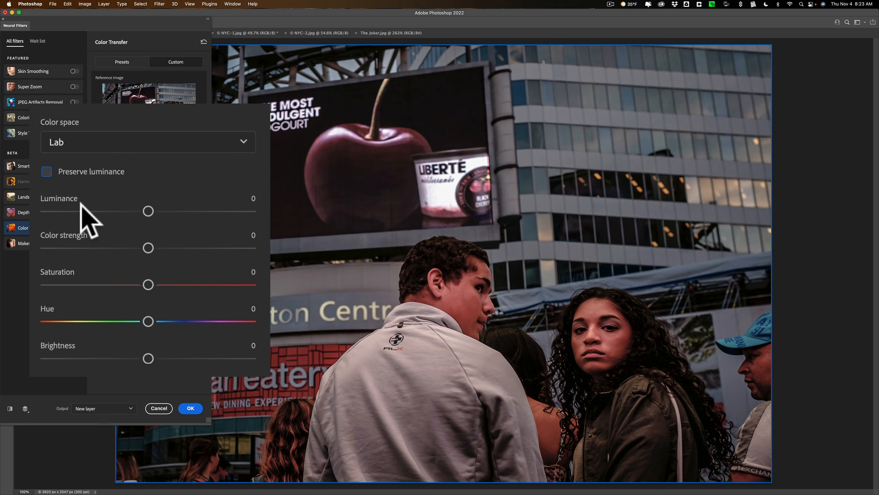
mouse_move(87, 328)
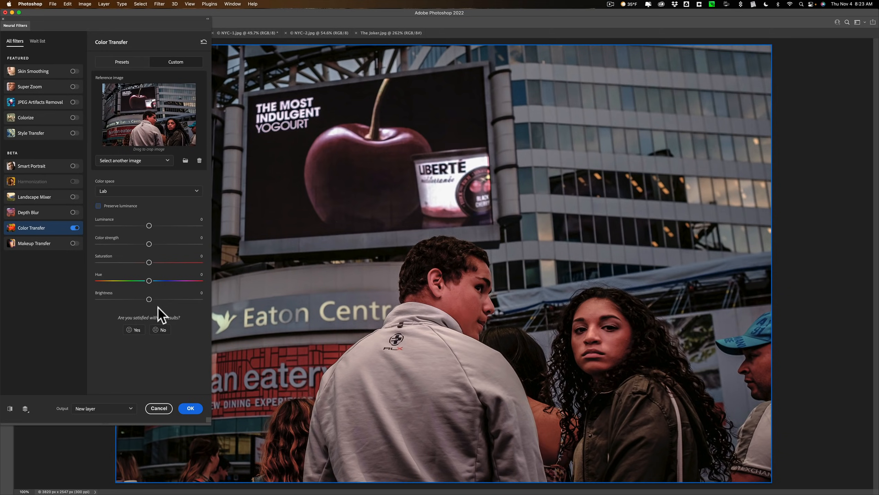
left_click(190, 407)
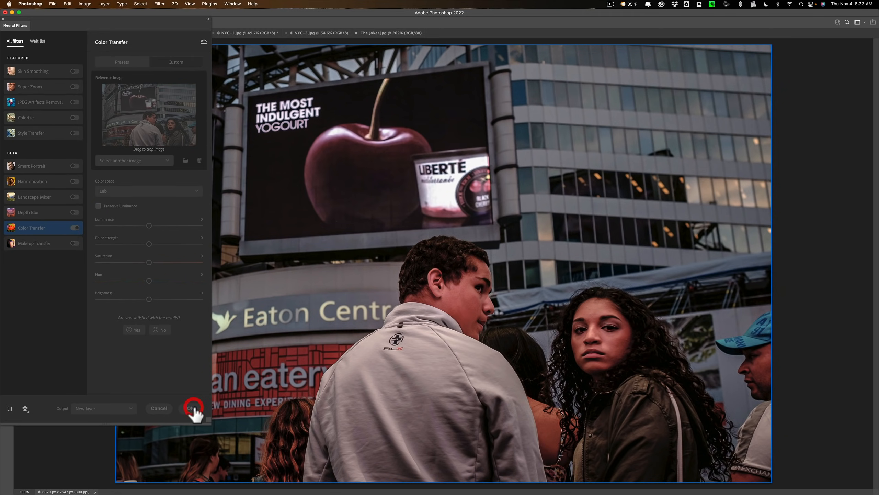
Step: Confirm the graded layer and compare Color Photo-1.jpg against Classic Chrome-1.jpg, ending on Color Photo-1.jpg
left_click(192, 407)
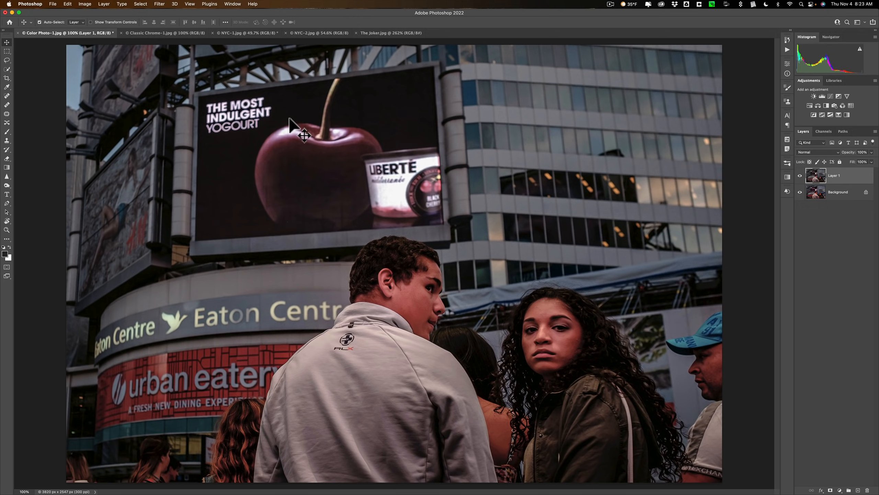
mouse_move(162, 40)
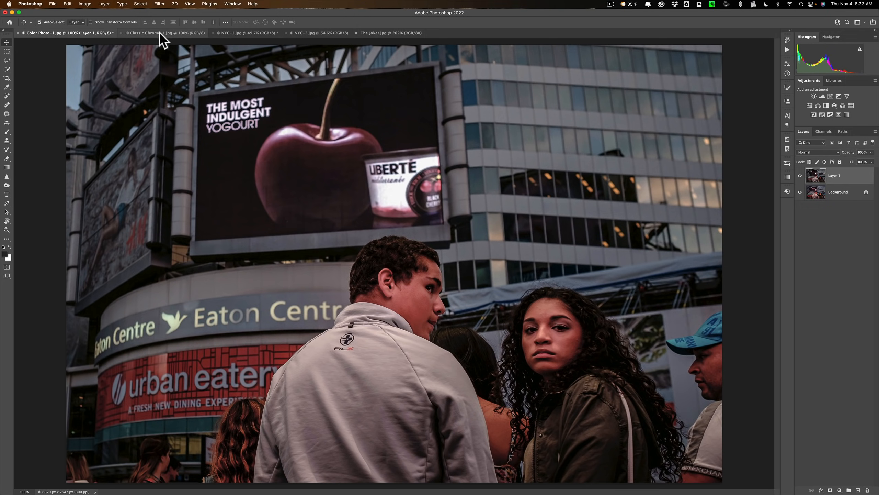
left_click(163, 32)
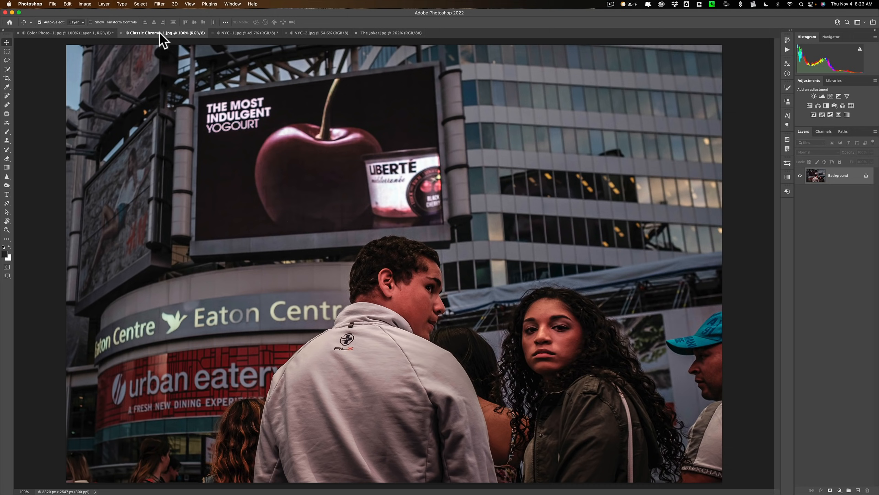
left_click(67, 33)
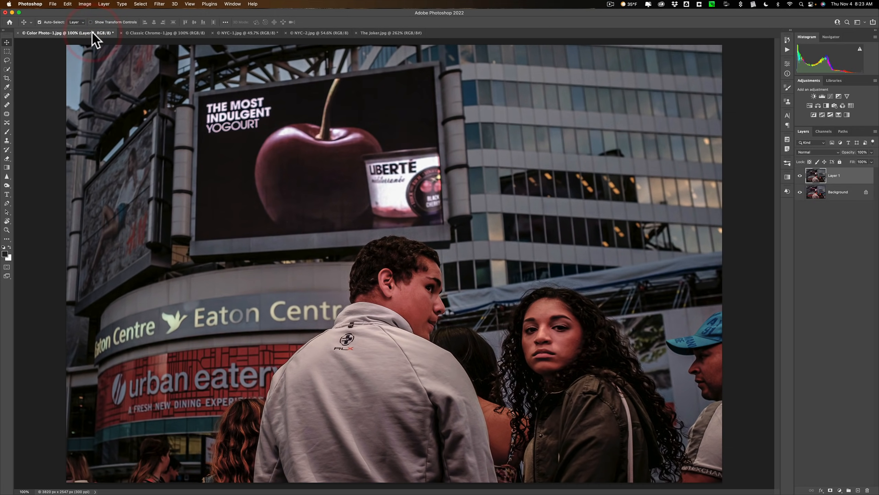
mouse_move(156, 40)
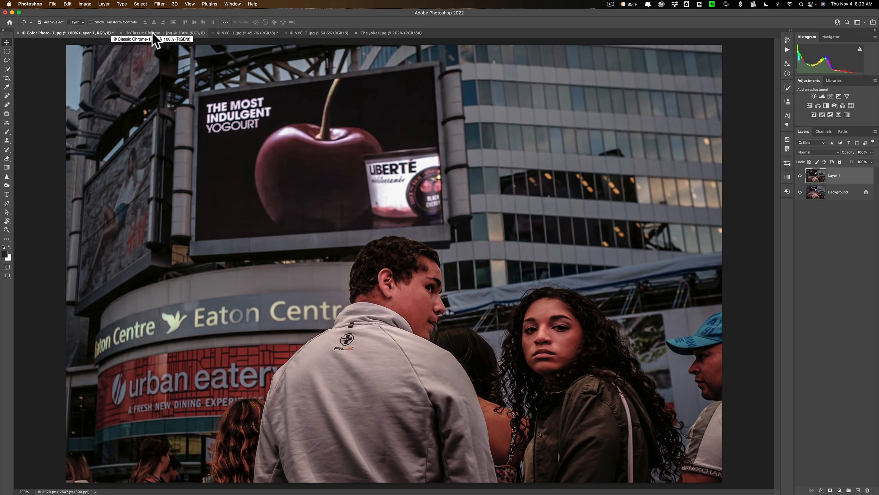
left_click(162, 32)
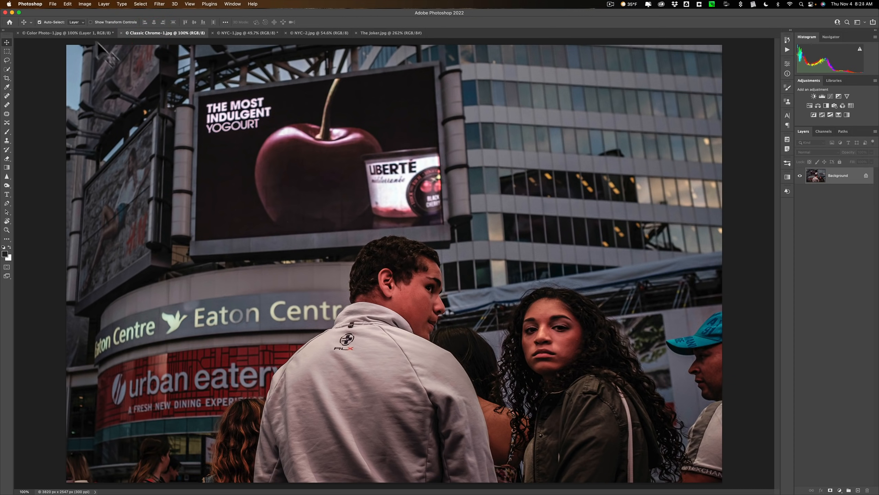
left_click(62, 33)
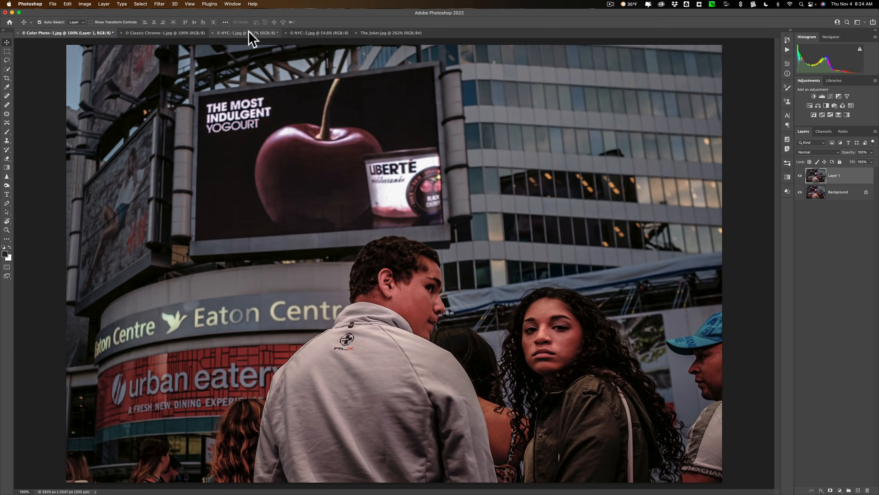
Step: Bring the NYC-1.jpg street traffic photo forward
left_click(230, 33)
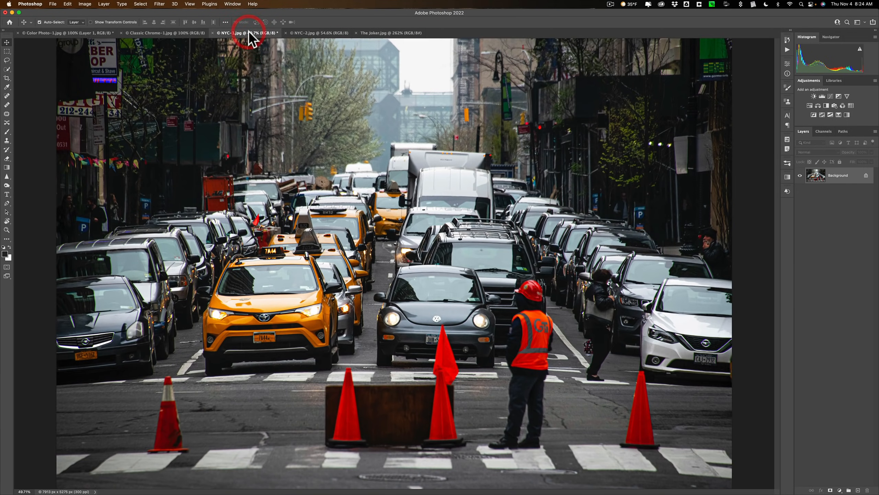
mouse_move(418, 198)
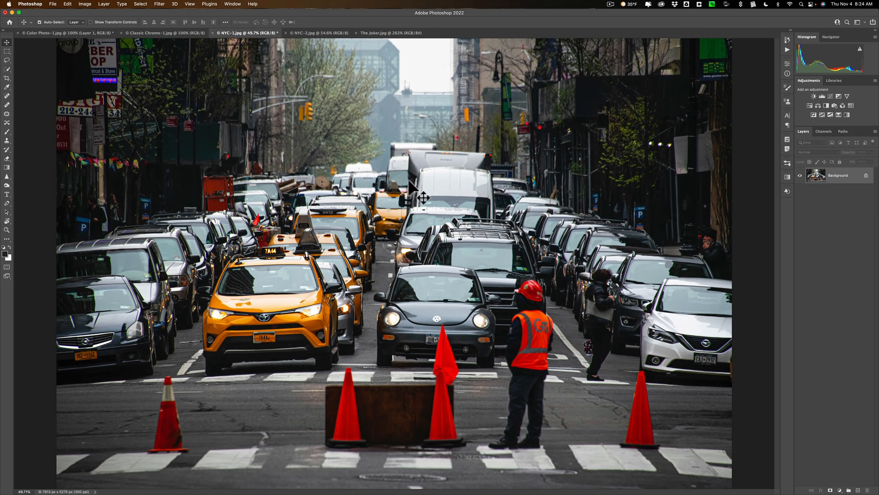
mouse_move(203, 73)
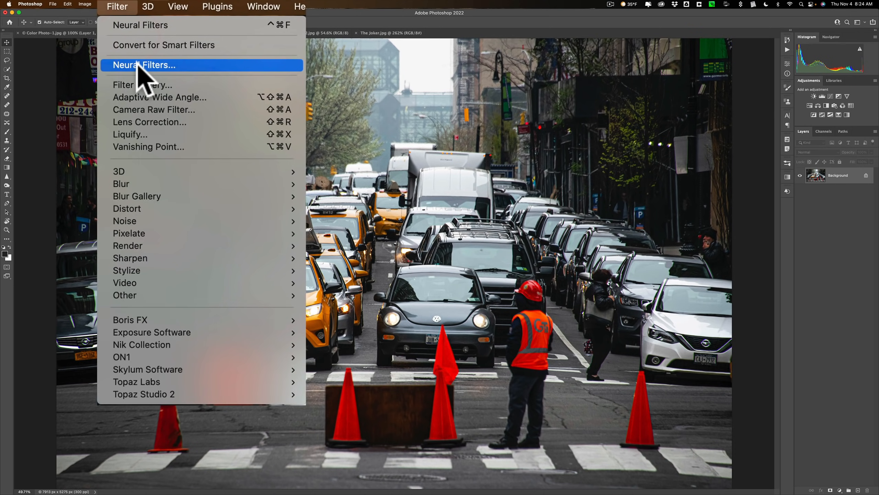
Step: Grade NYC-1.jpg with Color Transfer from the street-photo reference, Preserve luminance on, output as a new layer
left_click(144, 65)
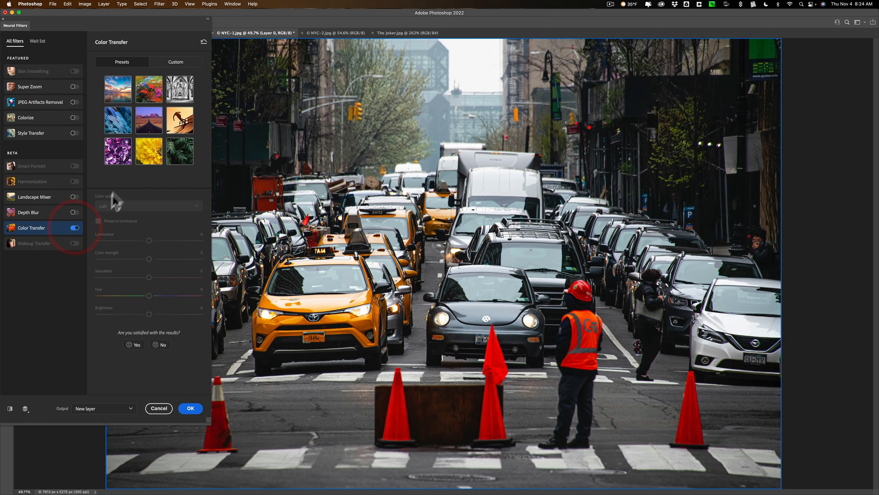
left_click(176, 62)
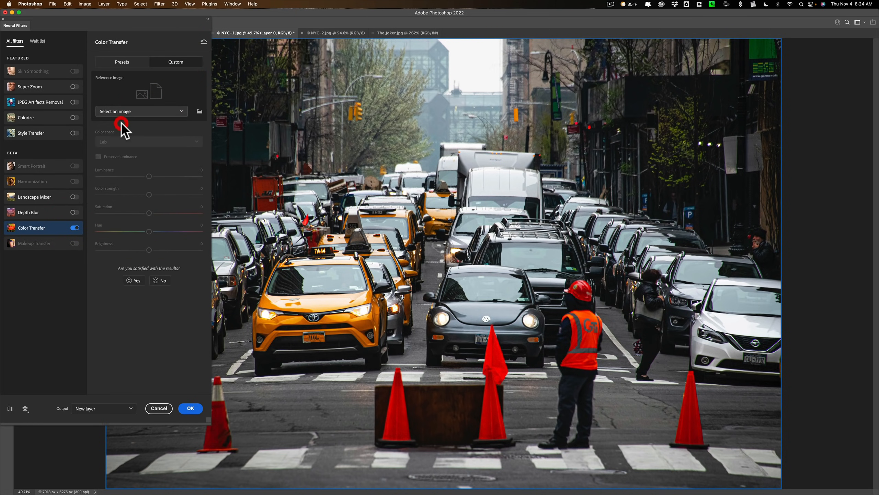
left_click(138, 111)
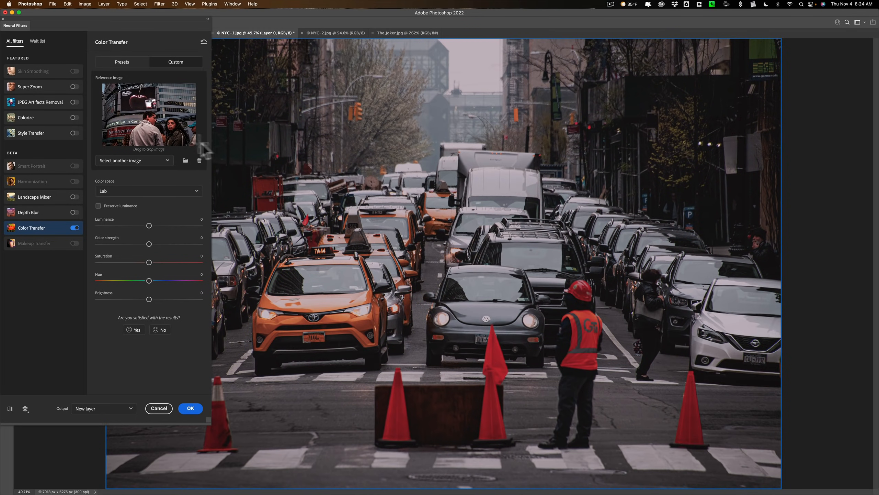
mouse_move(362, 176)
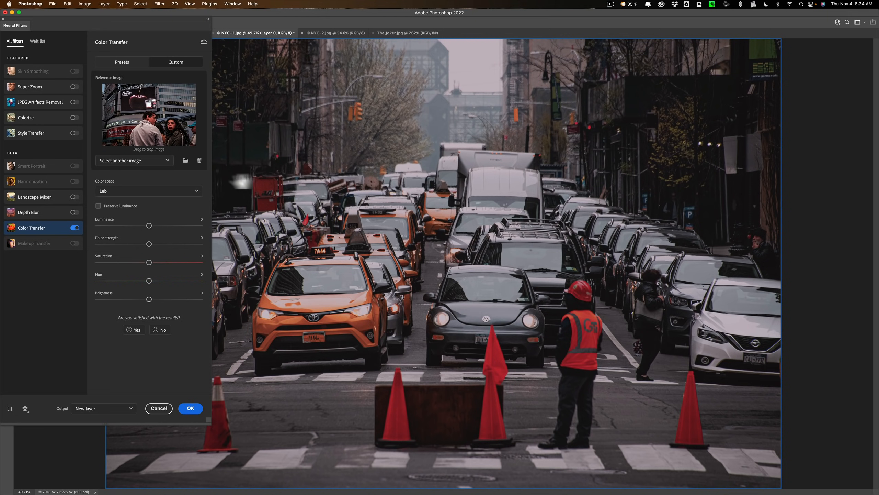
left_click(98, 205)
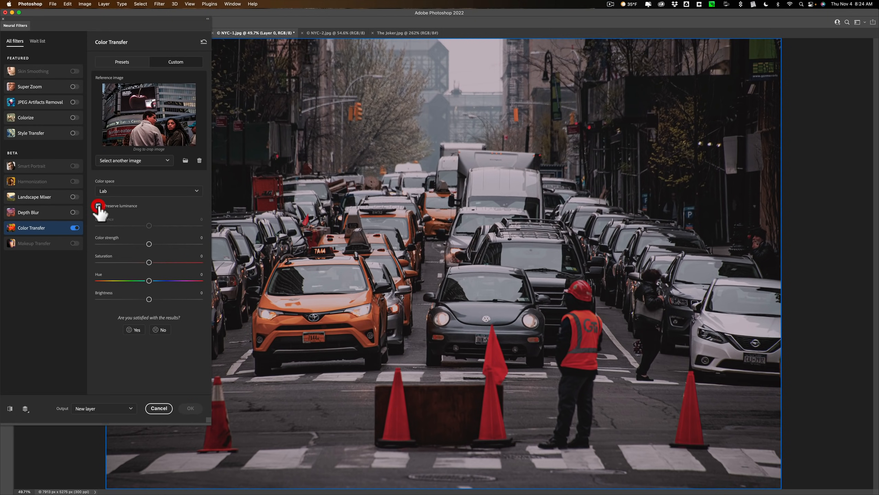
left_click(99, 206)
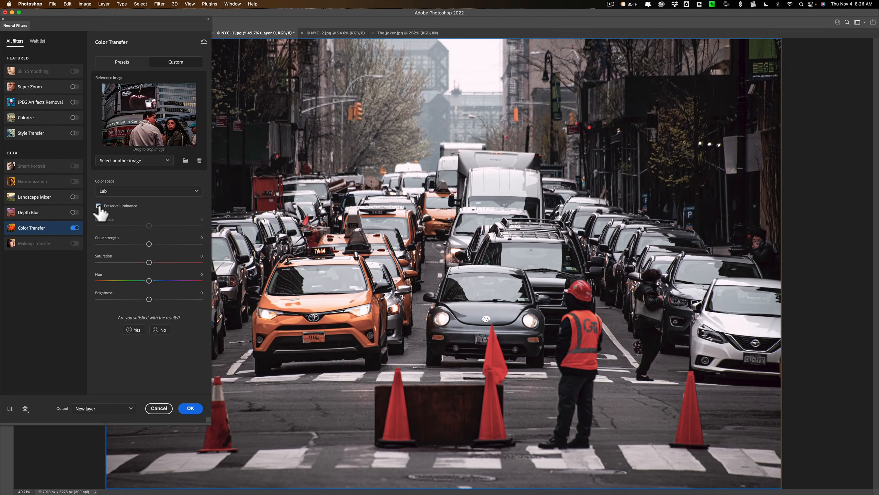
left_click(99, 206)
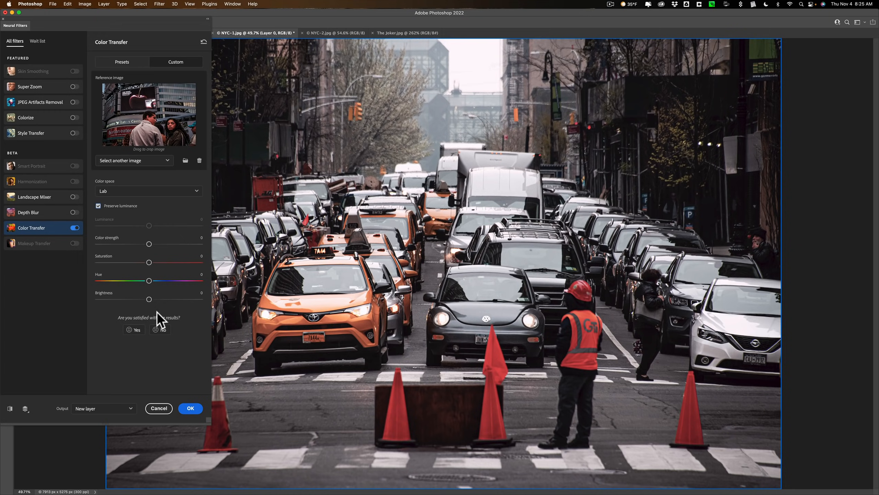
left_click(189, 408)
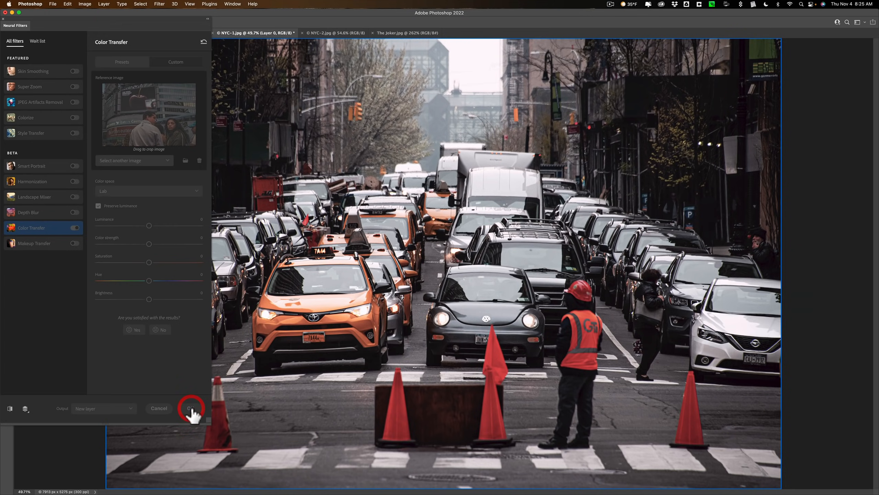
left_click(190, 408)
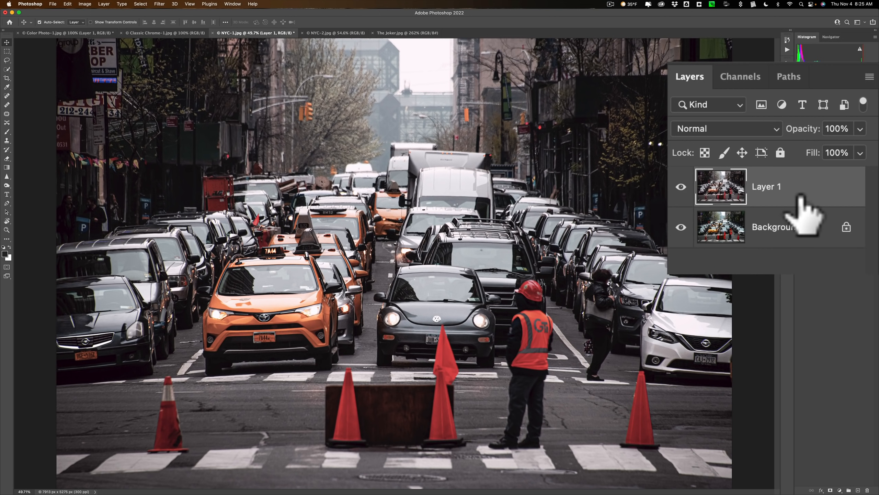
mouse_move(800, 216)
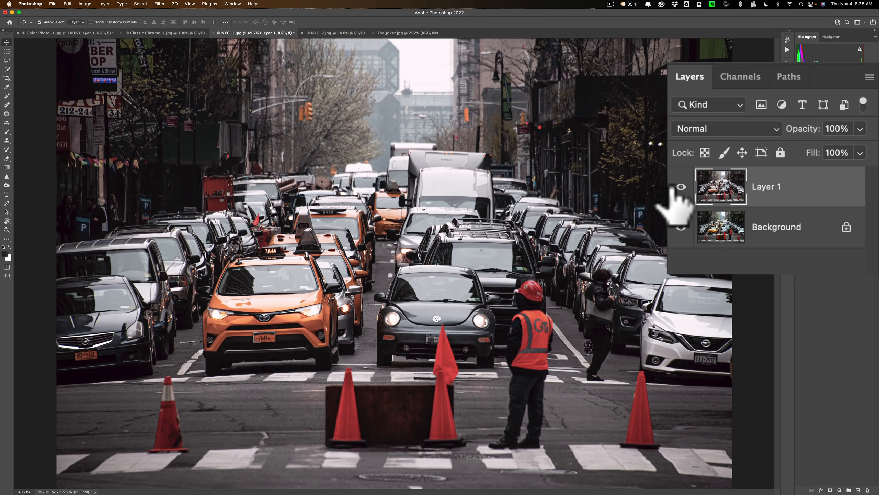
left_click(681, 187)
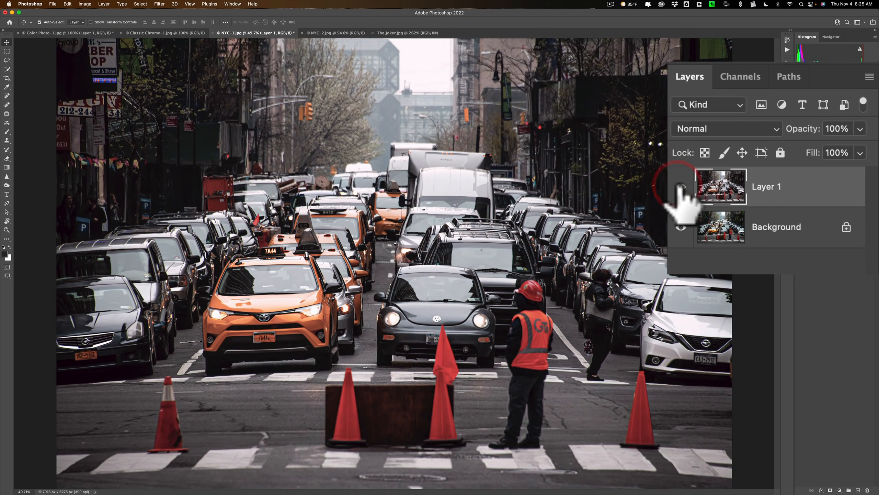
left_click(681, 186)
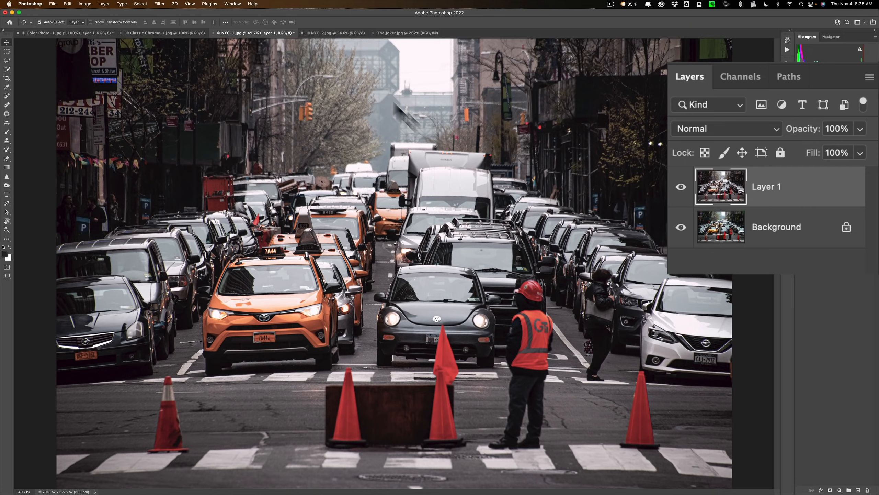
left_click(331, 33)
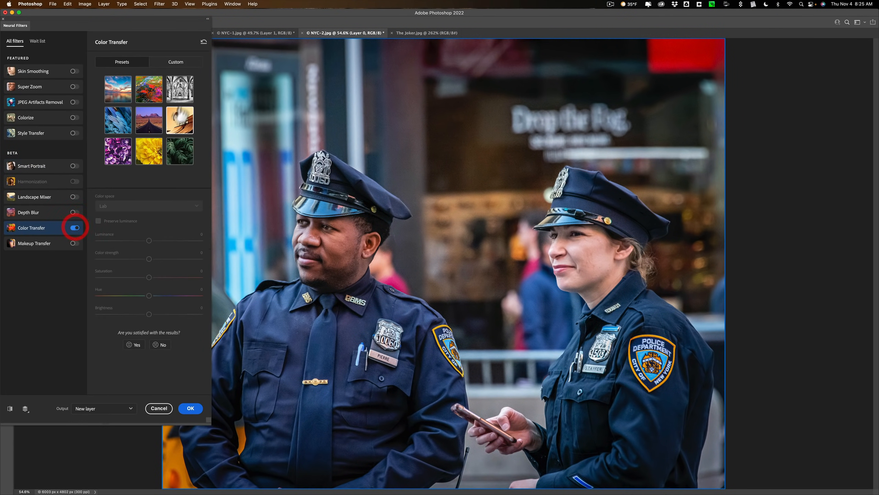
Step: Grade the police photo with the Toronto reference in Color Transfer, Preserve luminance on, as a new layer
left_click(175, 62)
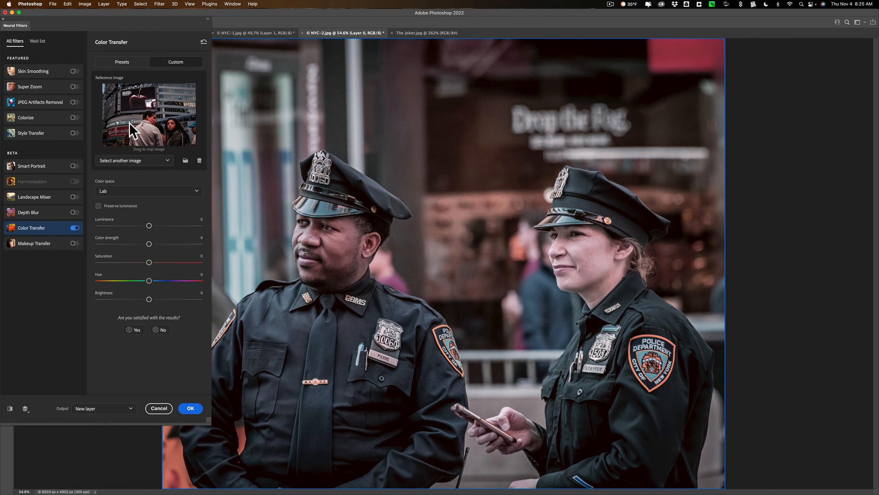
mouse_move(102, 216)
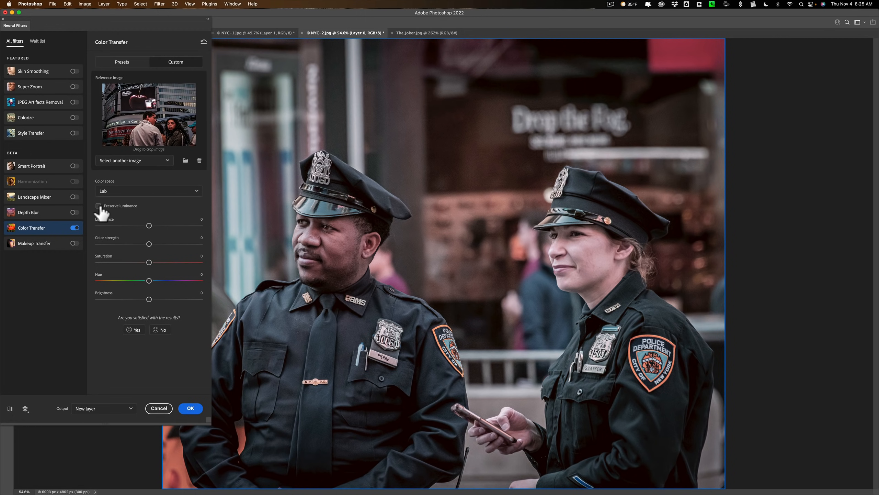
left_click(99, 206)
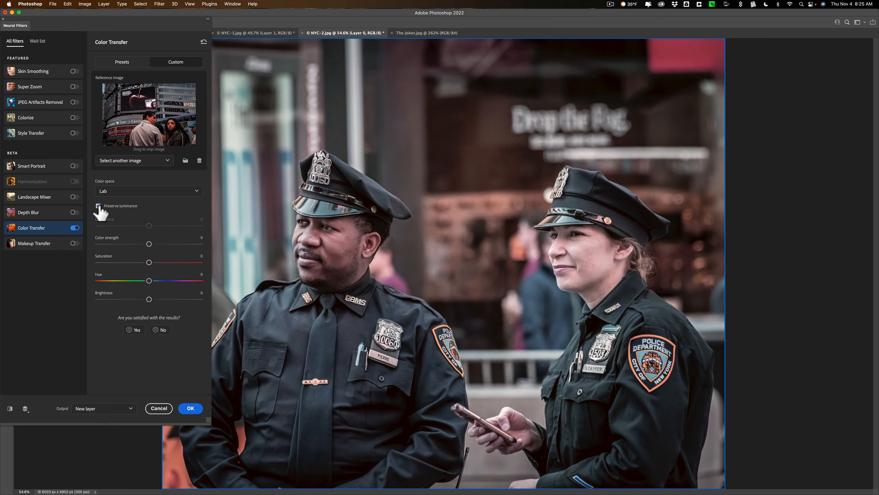
left_click(98, 206)
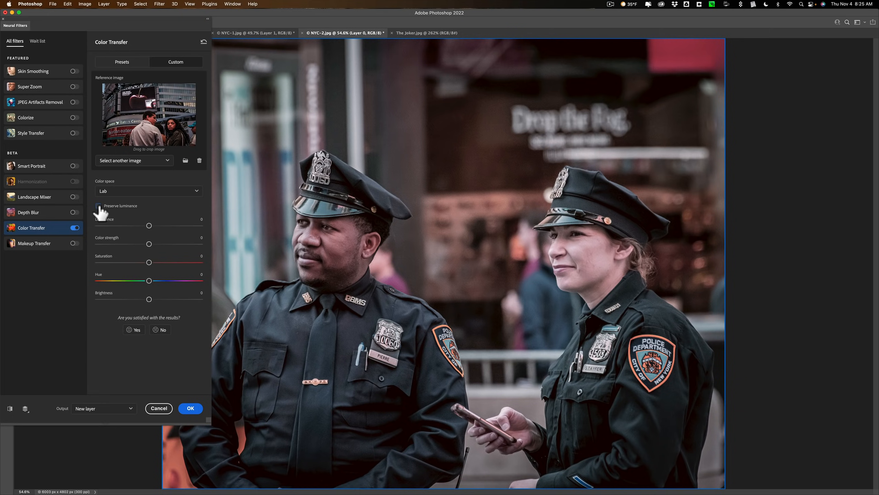
left_click(98, 206)
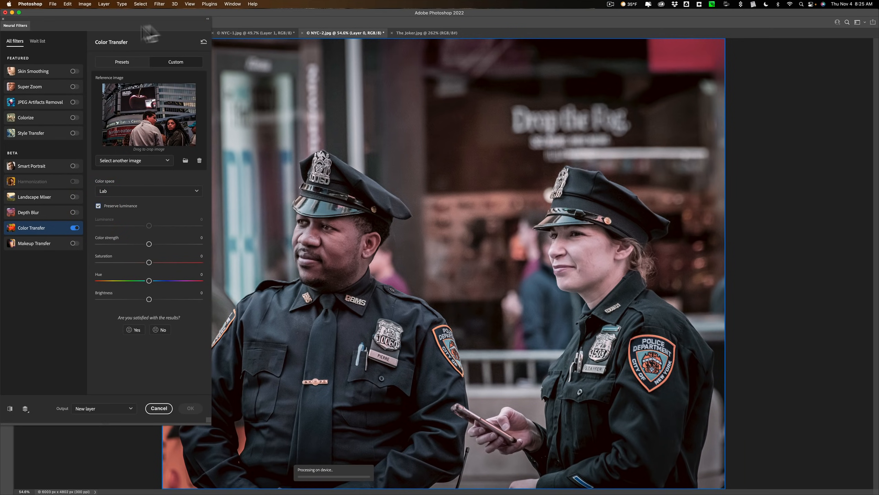
left_click(190, 408)
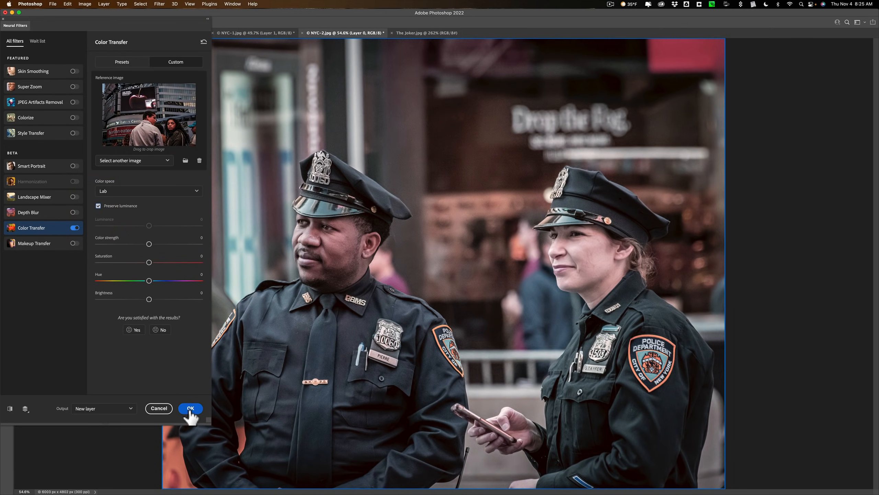
left_click(190, 408)
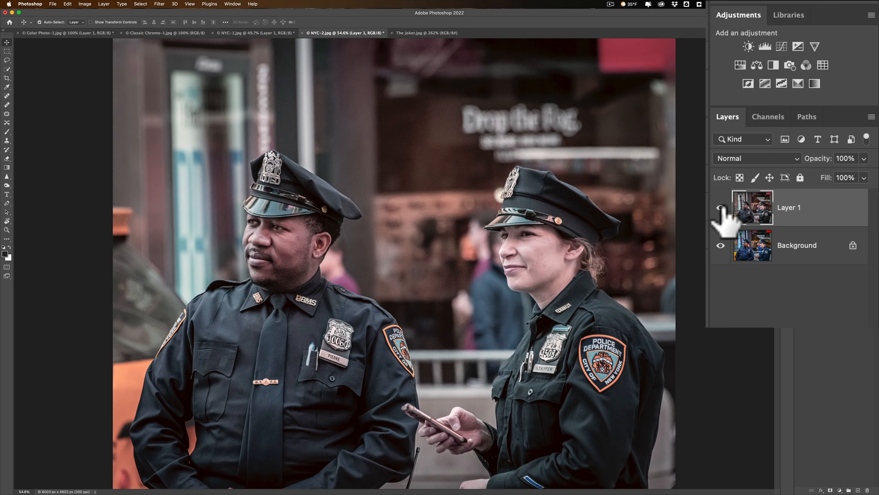
Step: Toggle the graded layer's visibility and add a Medium Contrast (RGB) Curves adjustment layer
left_click(782, 47)
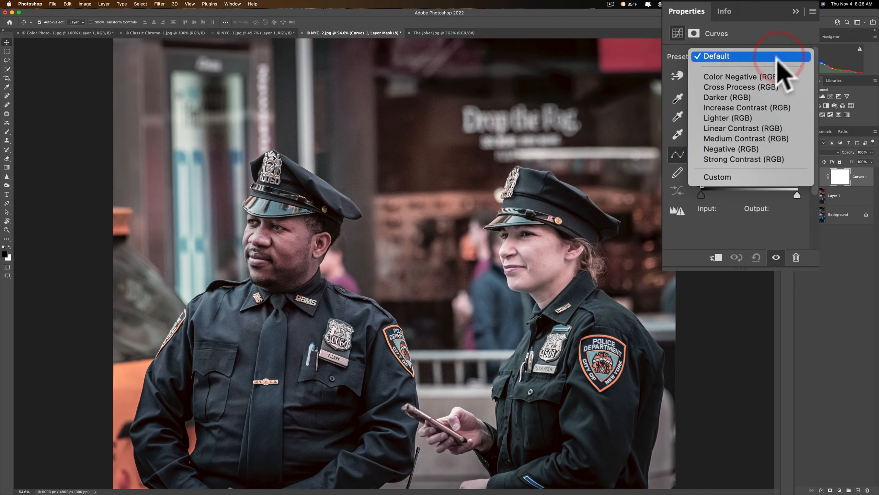
left_click(745, 138)
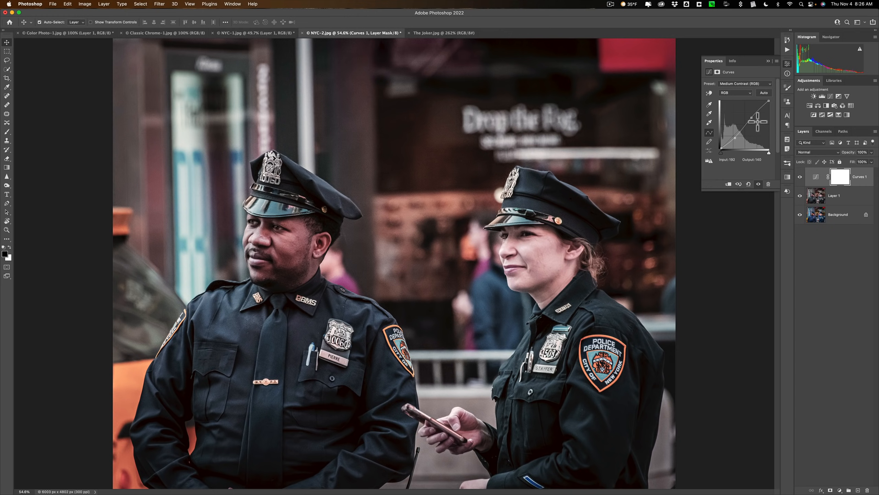
left_click(767, 61)
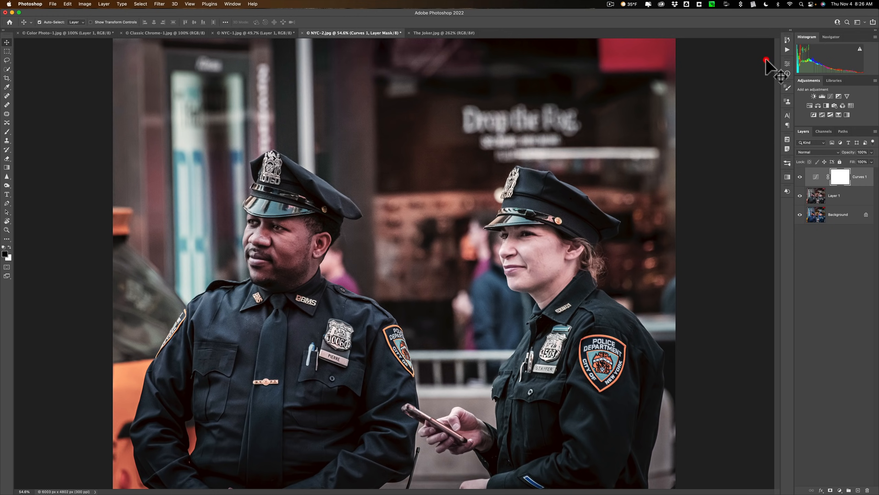
mouse_move(866, 204)
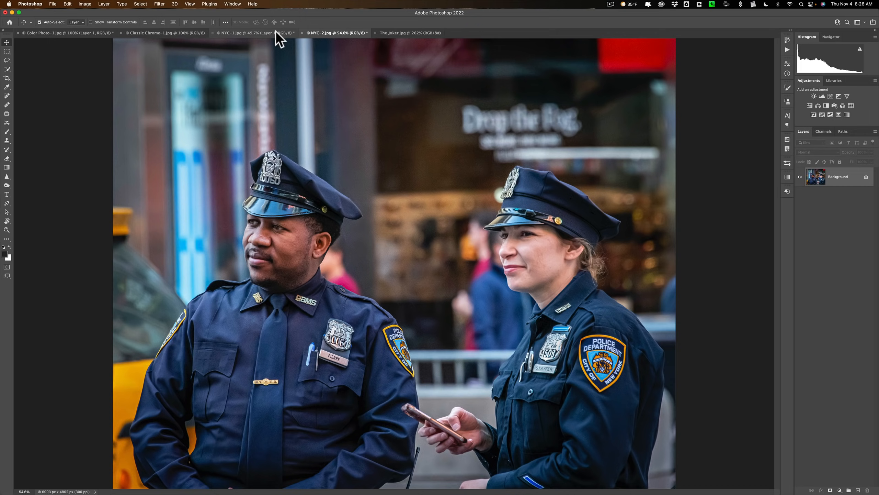
Step: Review the NYC street, Toronto, Color Photo-1 and Joker still images, returning to the police photo
left_click(236, 32)
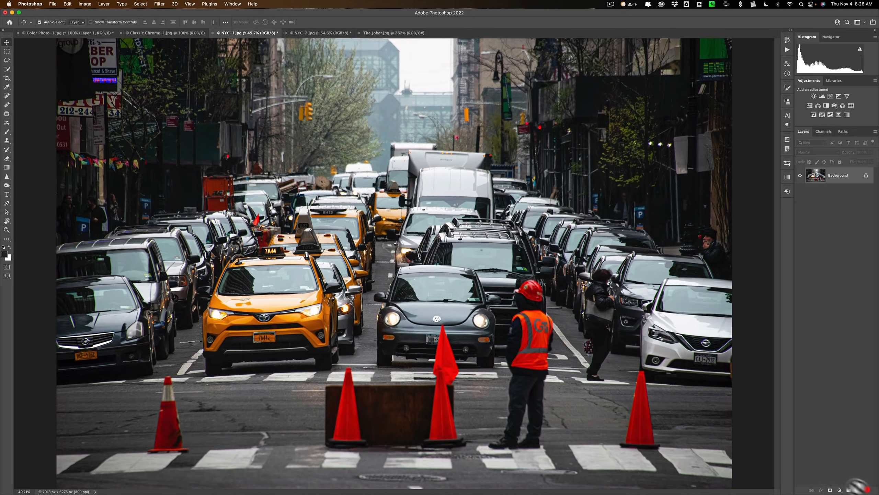
left_click(162, 32)
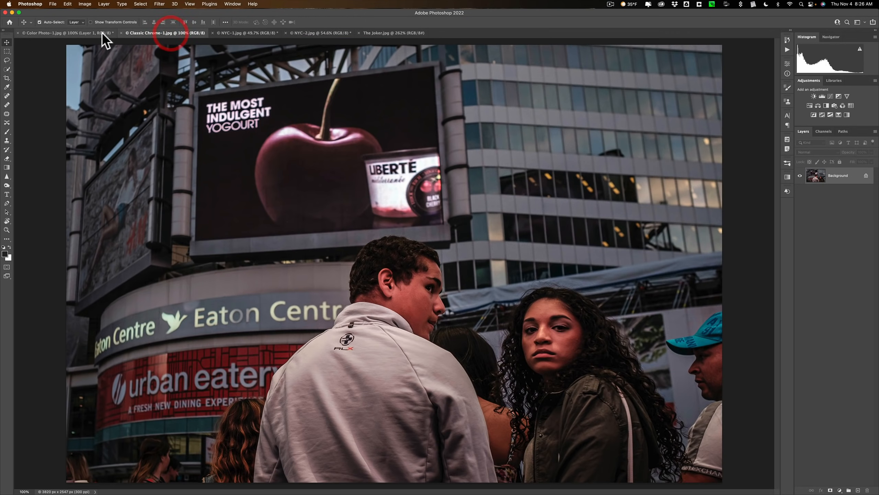
left_click(65, 33)
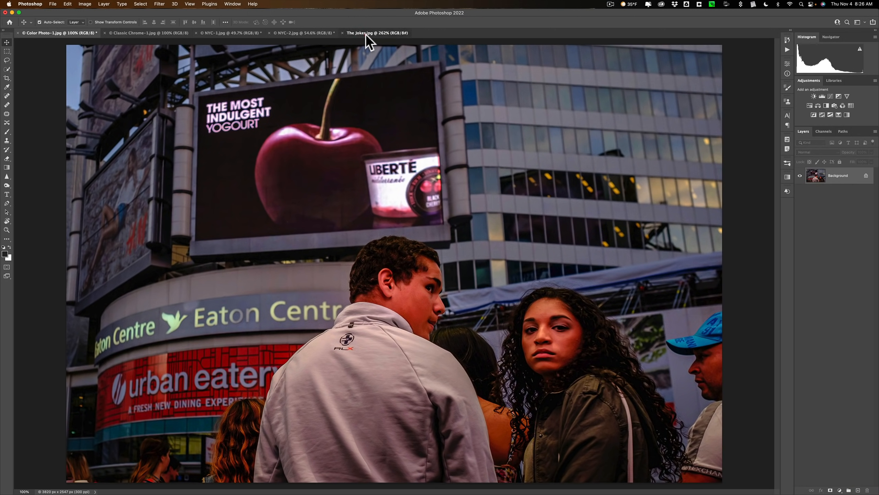
left_click(376, 32)
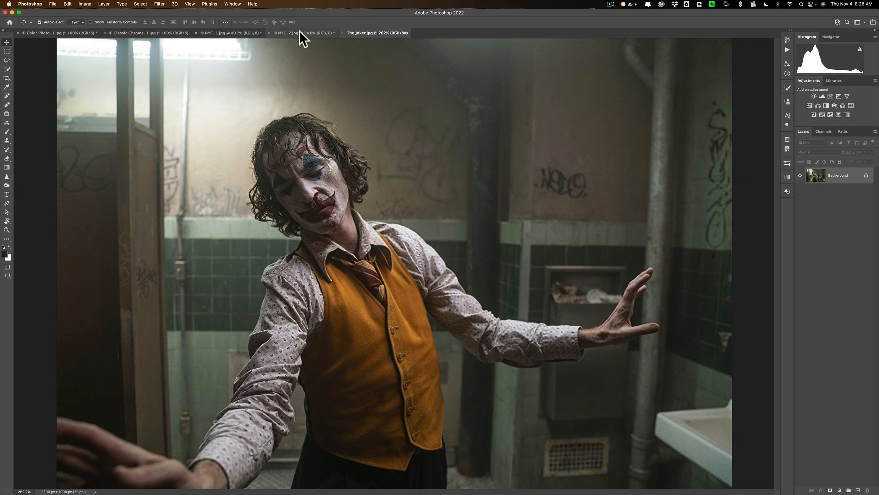
left_click(303, 33)
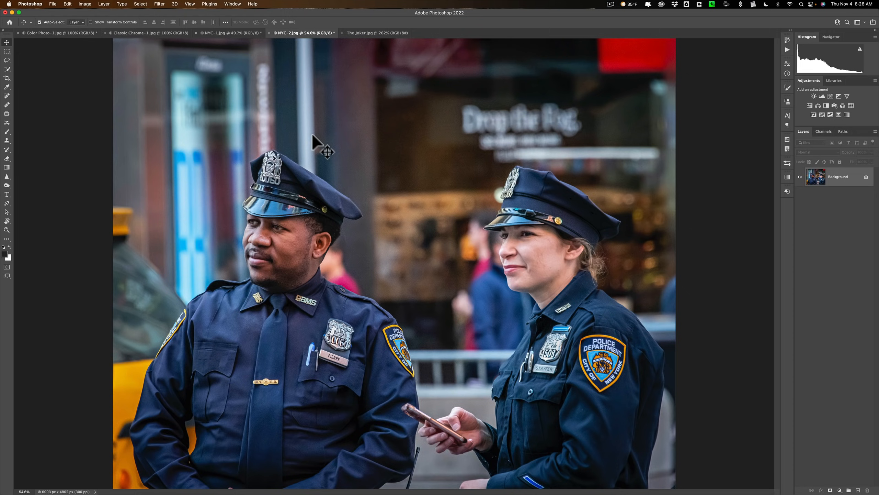
mouse_move(164, 10)
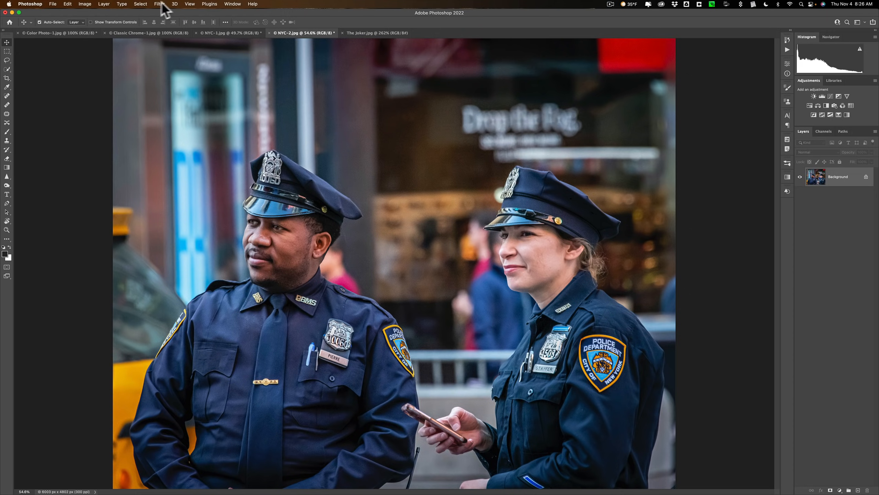
Step: Start a Color Transfer neural filter on the police photo with The Joker.jpg as custom reference
left_click(159, 3)
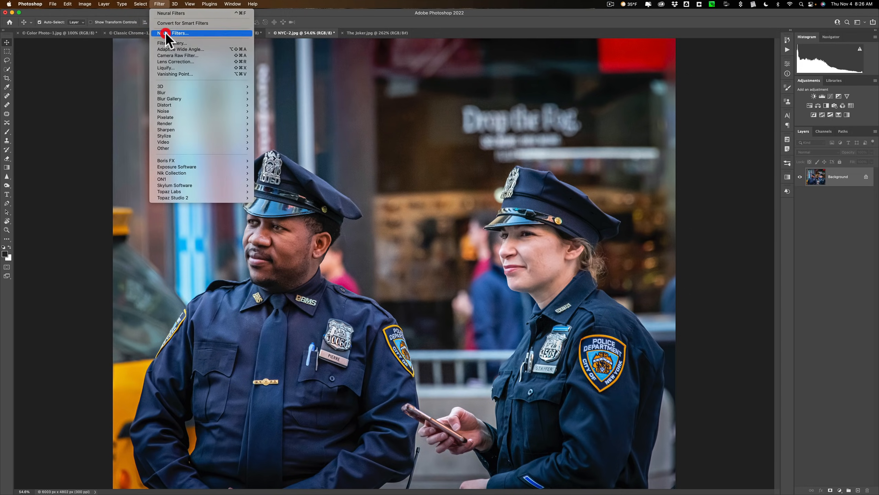
left_click(175, 33)
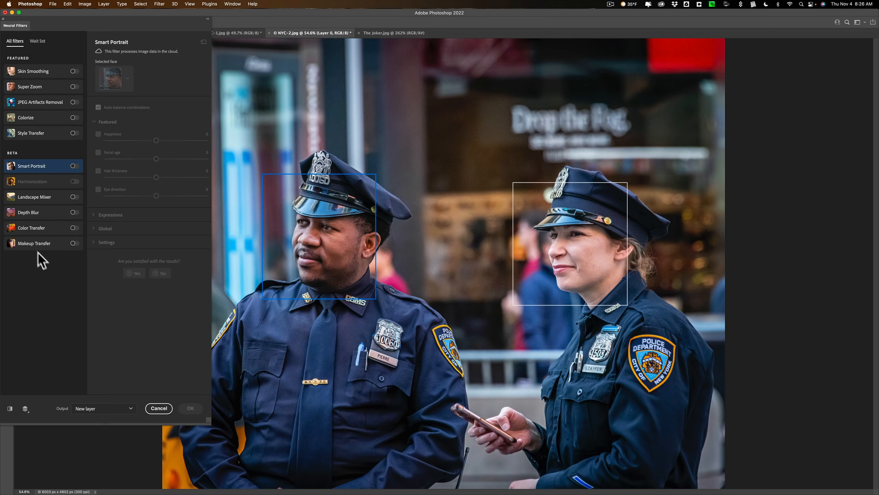
left_click(31, 227)
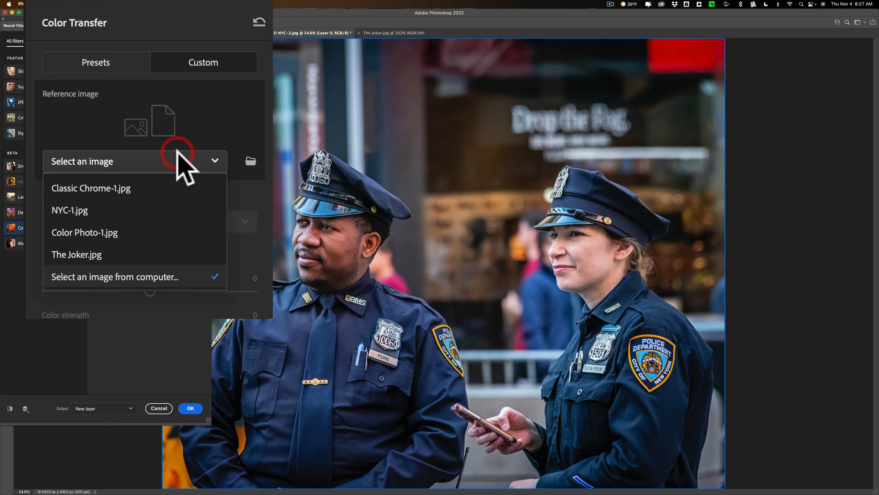
mouse_move(76, 255)
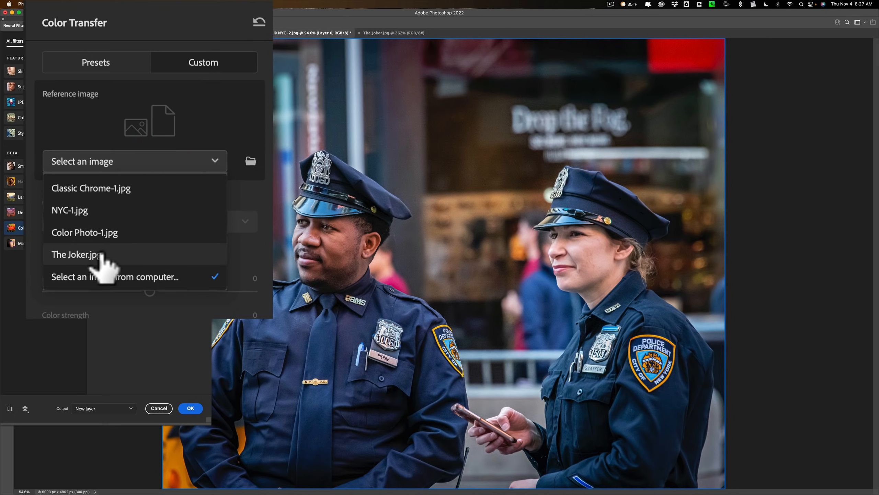
left_click(73, 254)
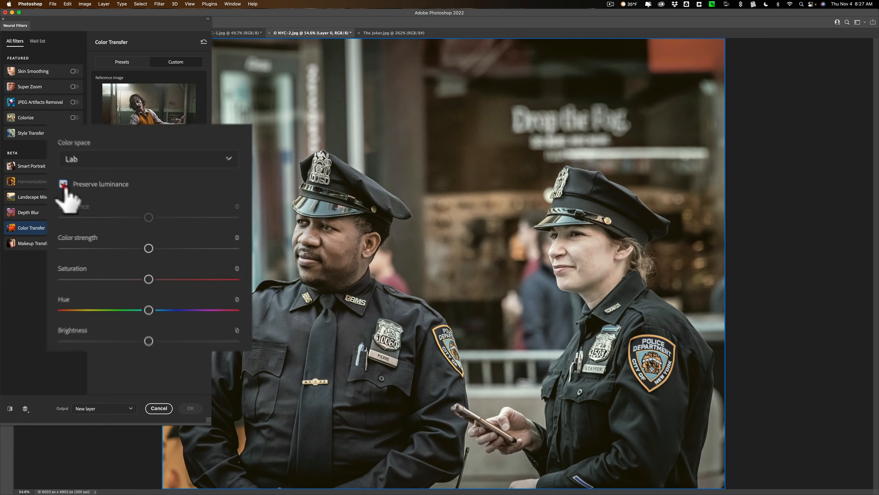
Step: Preserve luminance, use RGB colour space with Brightness +9, and commit the grade as a new layer
left_click(47, 173)
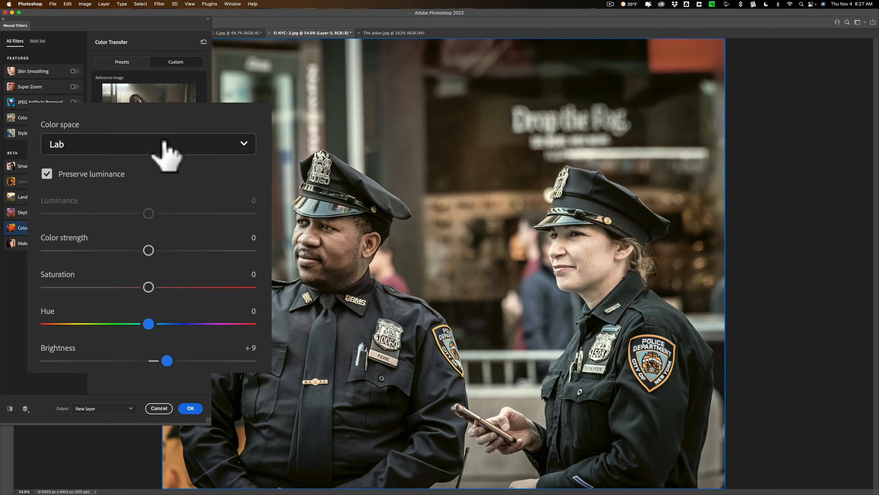
left_click(148, 144)
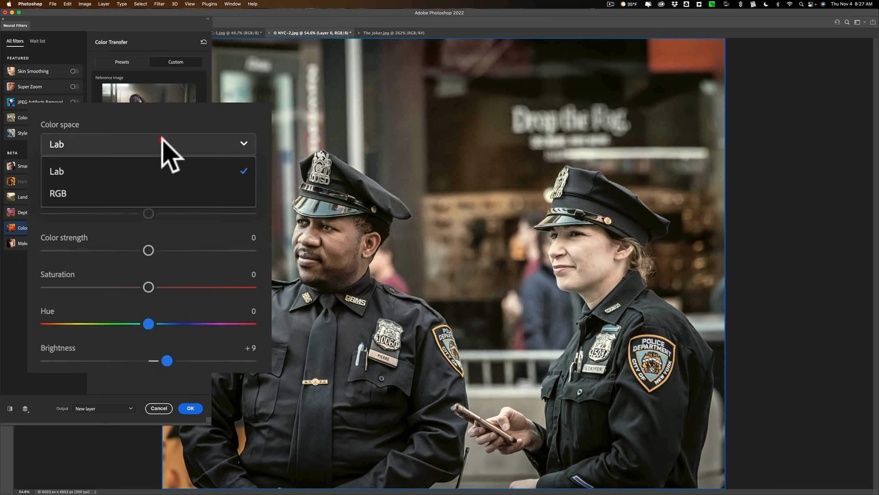
left_click(57, 193)
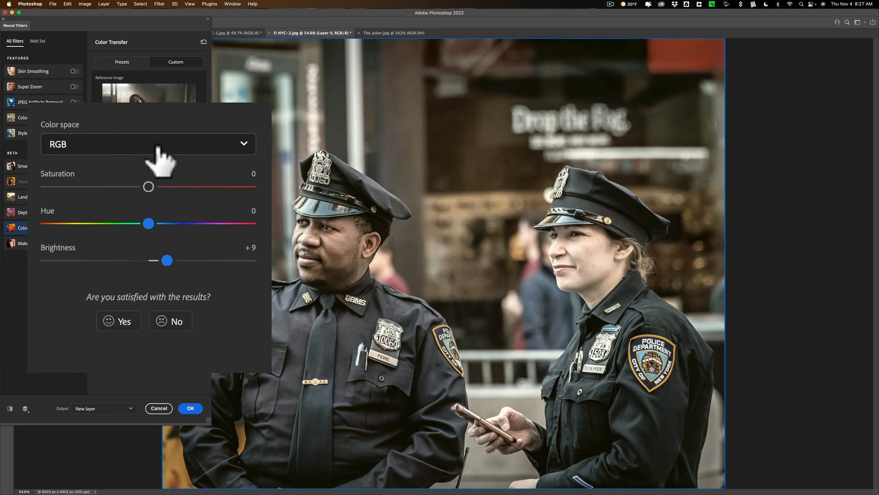
mouse_move(118, 165)
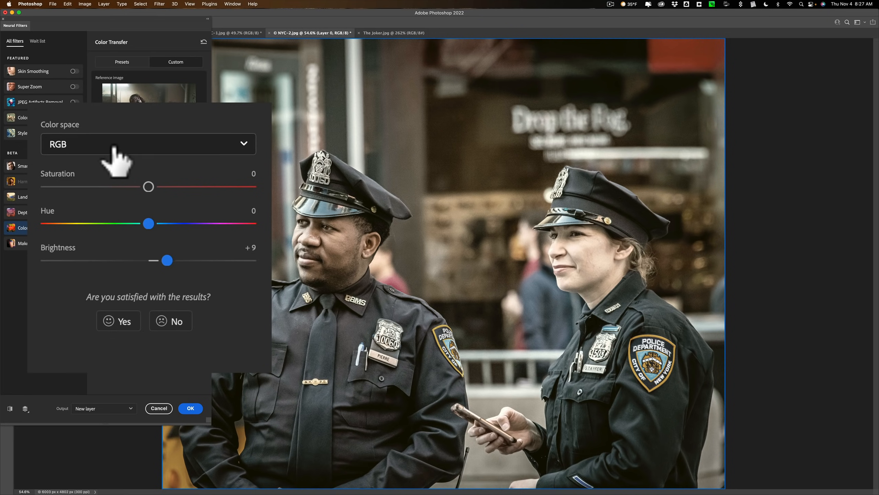
mouse_move(104, 146)
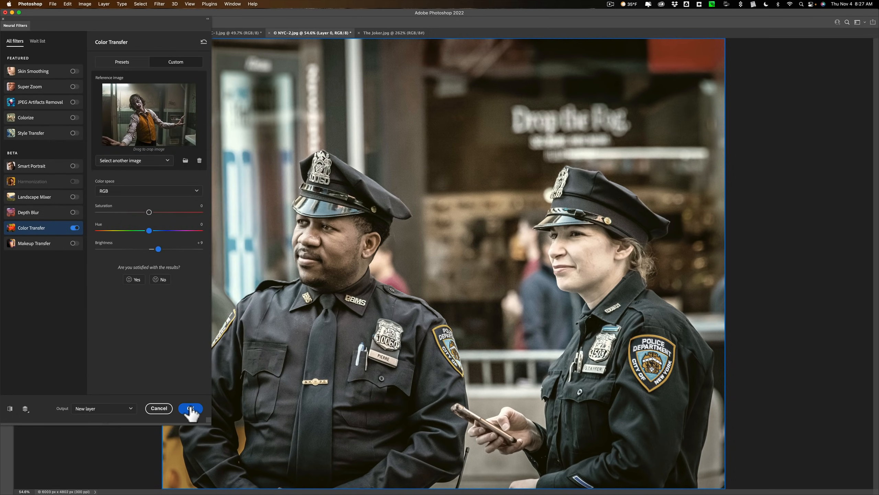
left_click(191, 408)
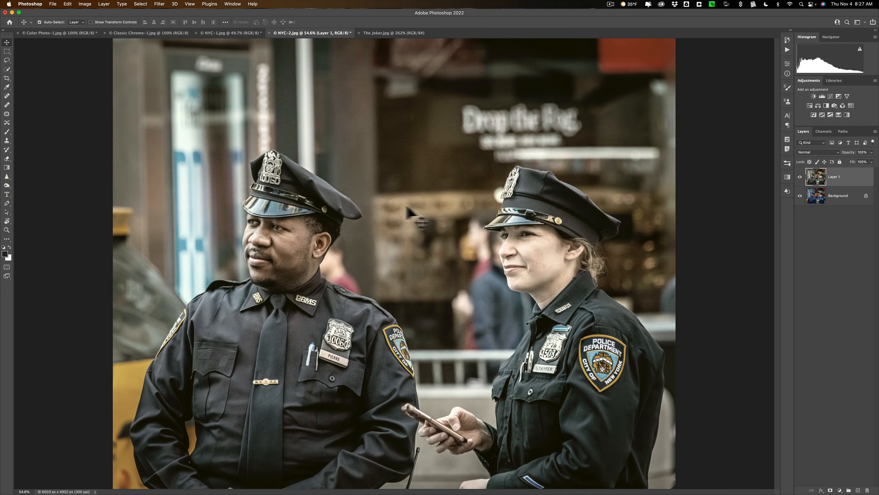
Step: Convert the NYC-1 street photo for Smart Filters, making it a smart object
left_click(384, 33)
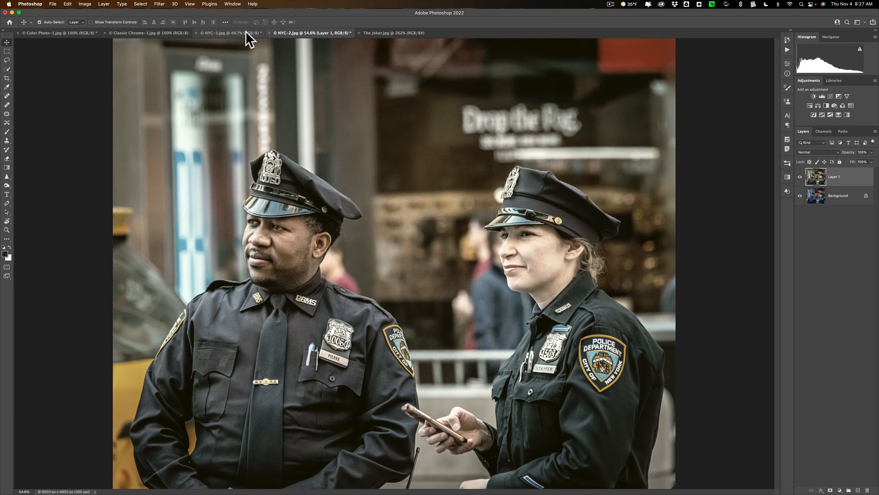
left_click(224, 33)
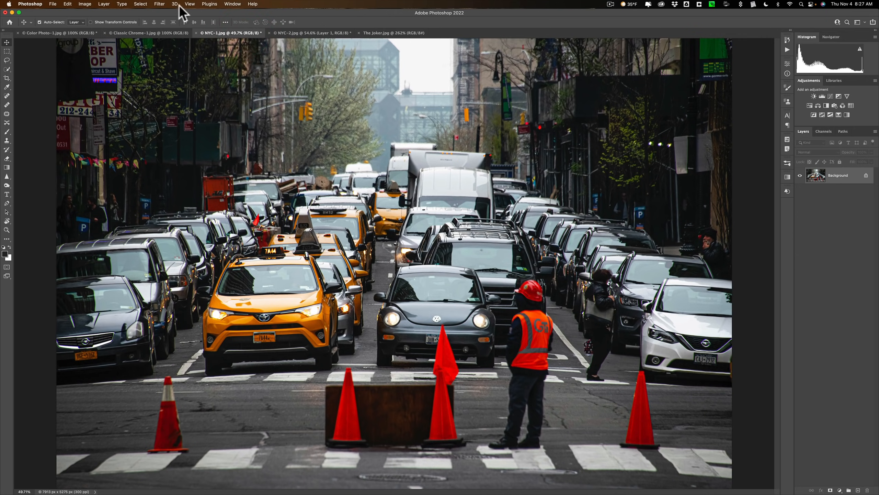
left_click(160, 4)
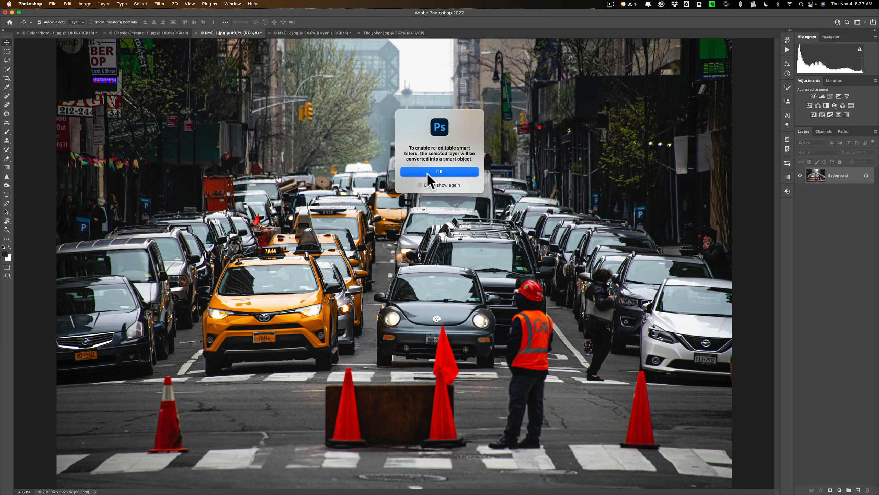
left_click(439, 171)
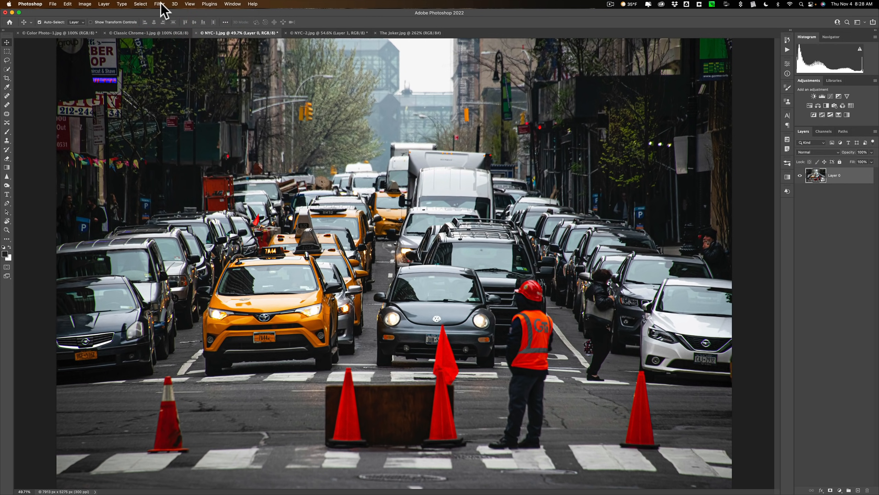
Step: Set up Color Transfer on the NYC-1 photo with The Joker.jpg as the custom reference
left_click(159, 3)
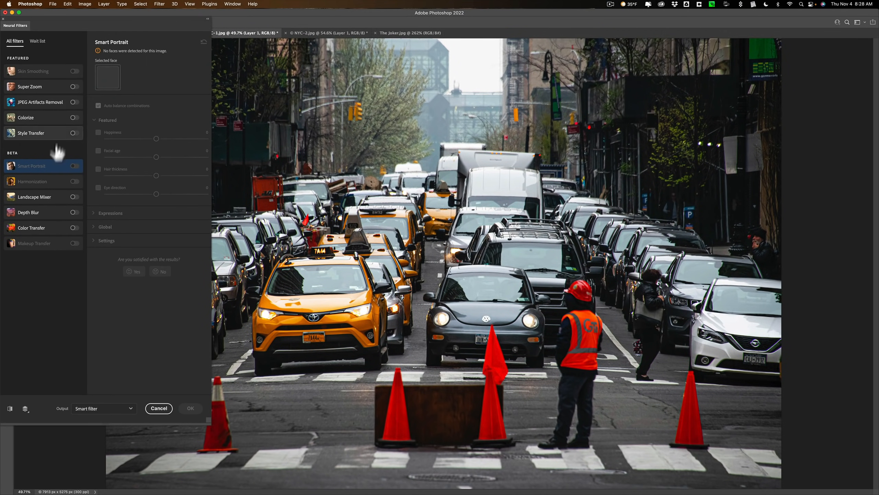
left_click(31, 228)
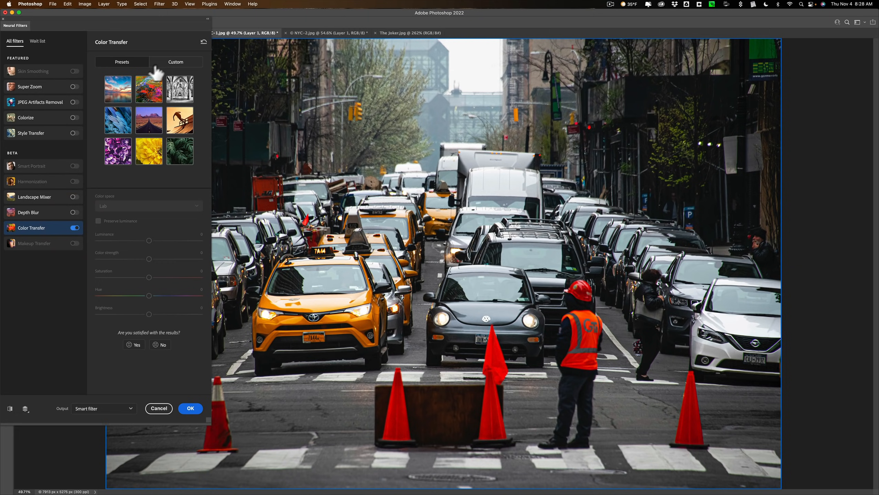
left_click(175, 62)
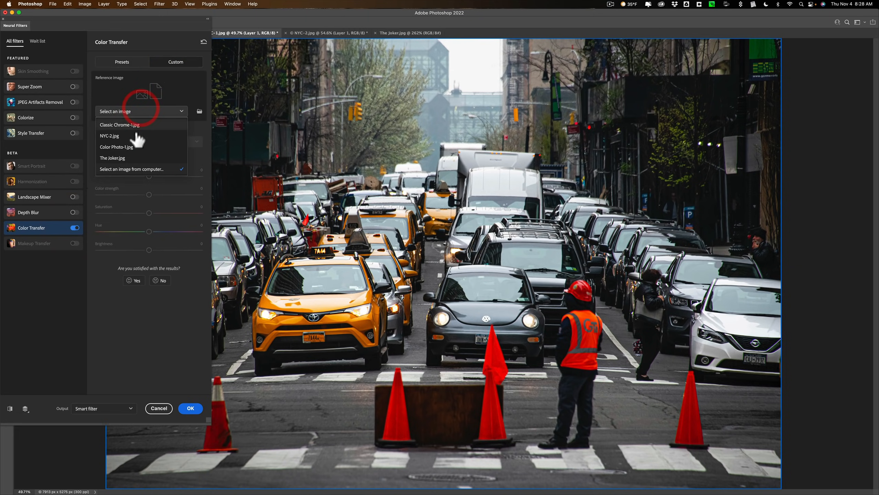
left_click(113, 158)
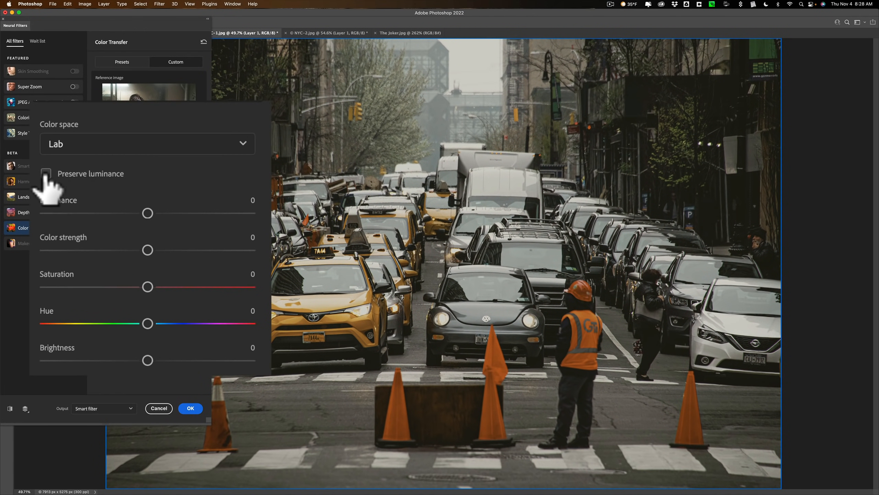
Step: Try RGB then keep Lab colour space, preserve luminance, and commit the grade as a smart filter
left_click(147, 144)
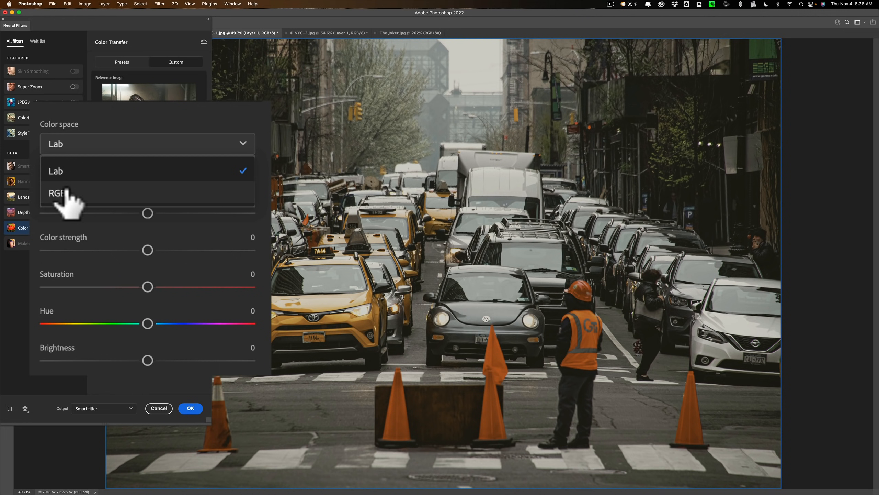
left_click(56, 193)
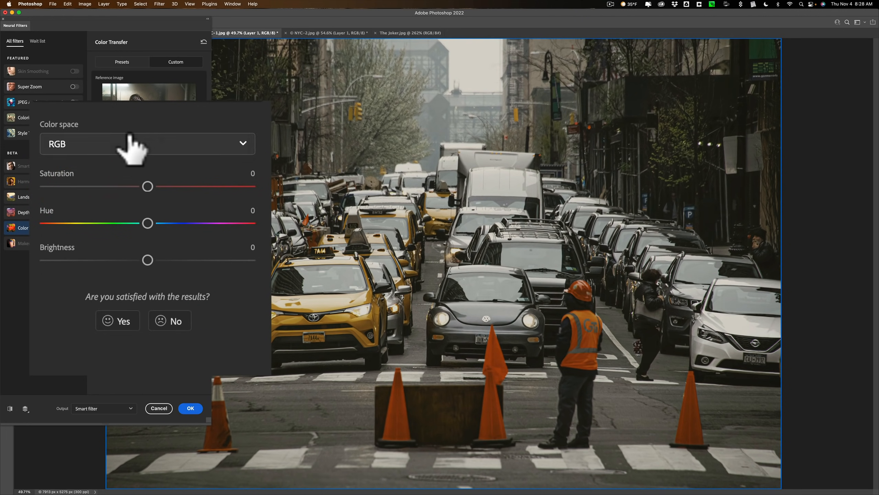
left_click(147, 144)
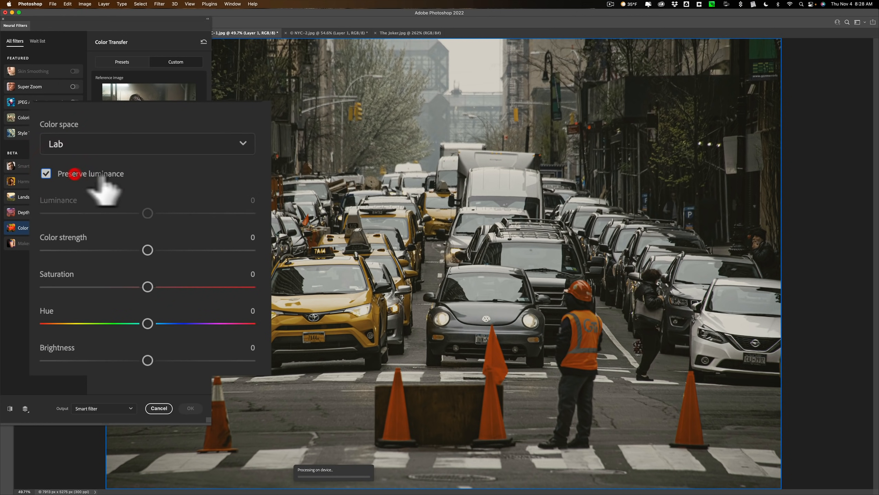
mouse_move(112, 191)
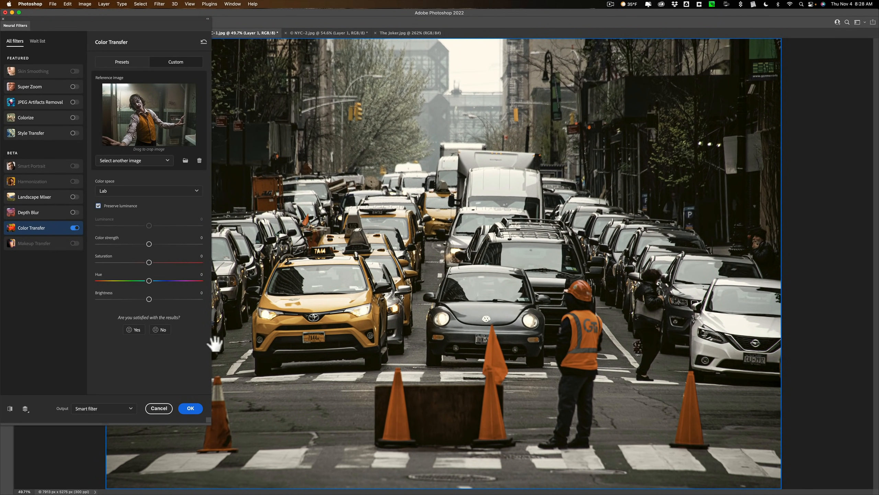
left_click(191, 408)
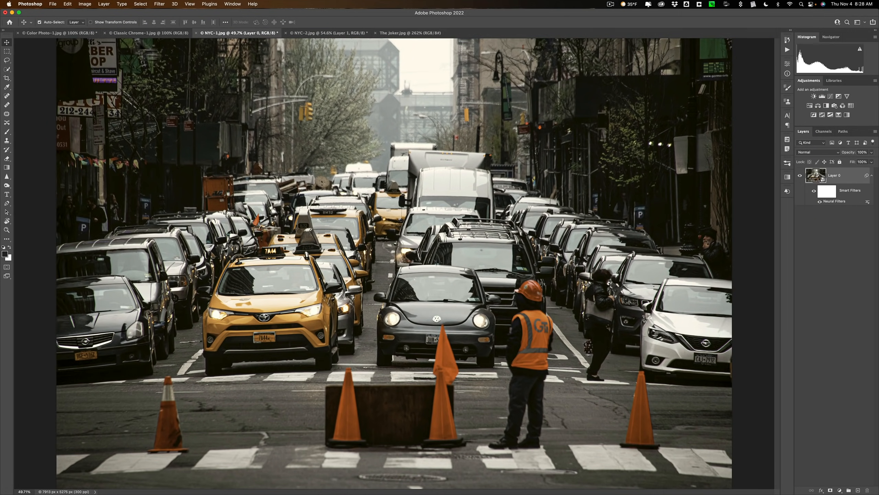
Step: Bring up Color Transfer on the Toronto photo and show its custom reference image list
left_click(58, 33)
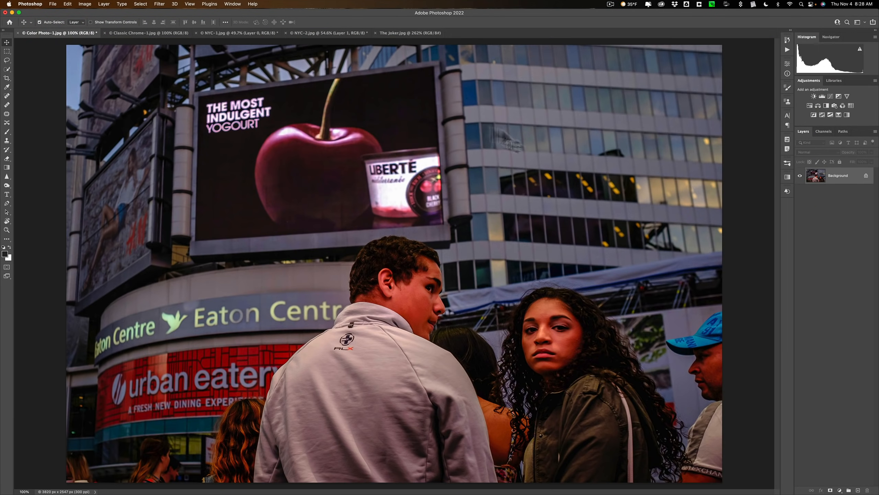
left_click(160, 4)
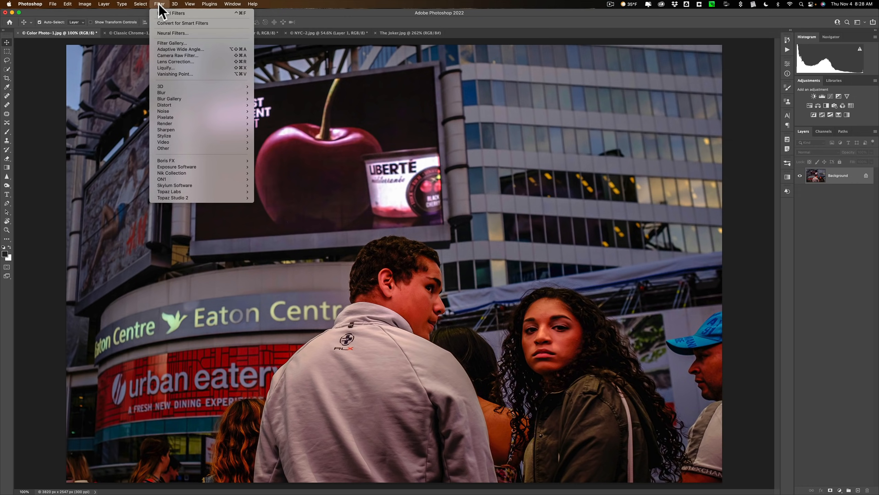
left_click(173, 33)
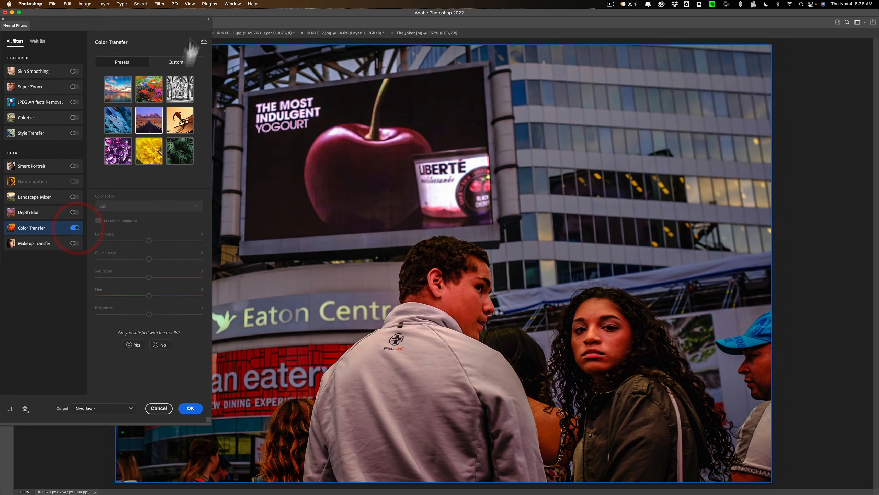
left_click(176, 62)
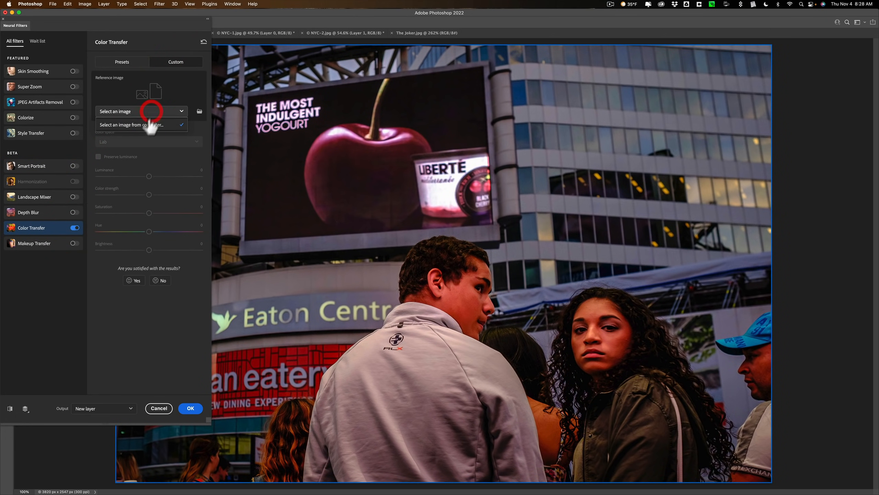
left_click(142, 111)
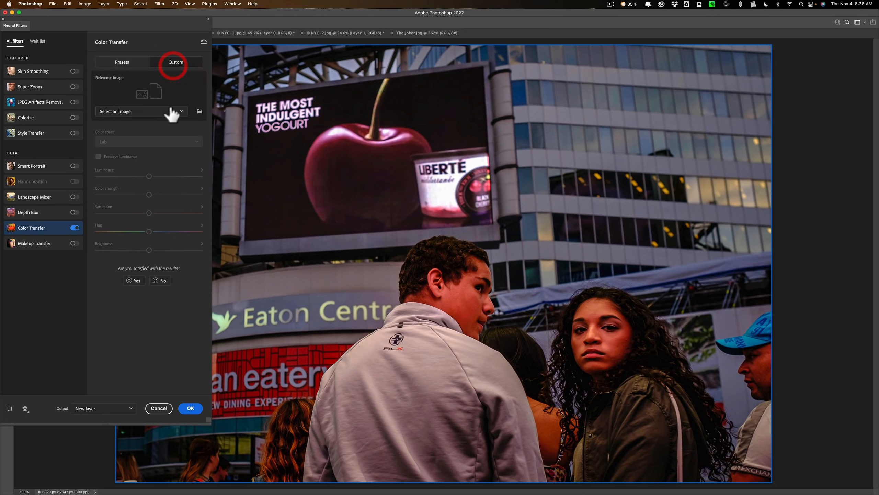
left_click(140, 110)
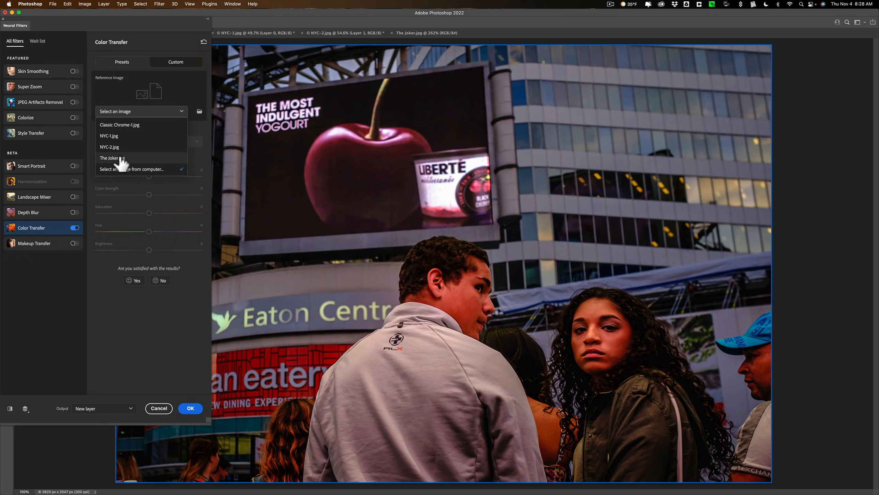
Step: Grade the Toronto photo from The Joker.jpg with luminance preserved, then view the police photo
left_click(109, 157)
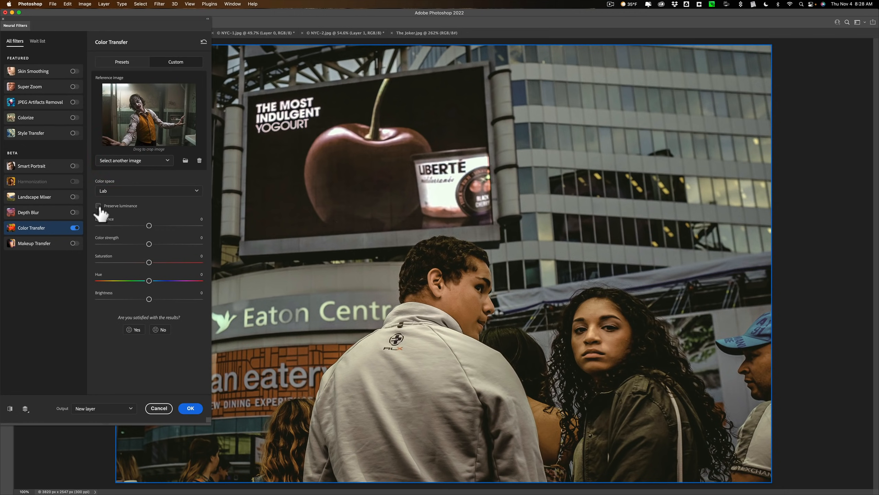
left_click(98, 205)
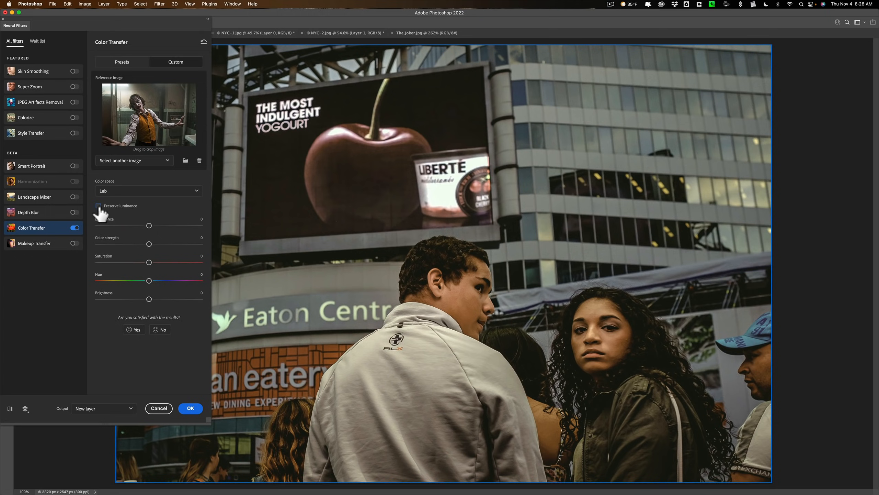
left_click(99, 206)
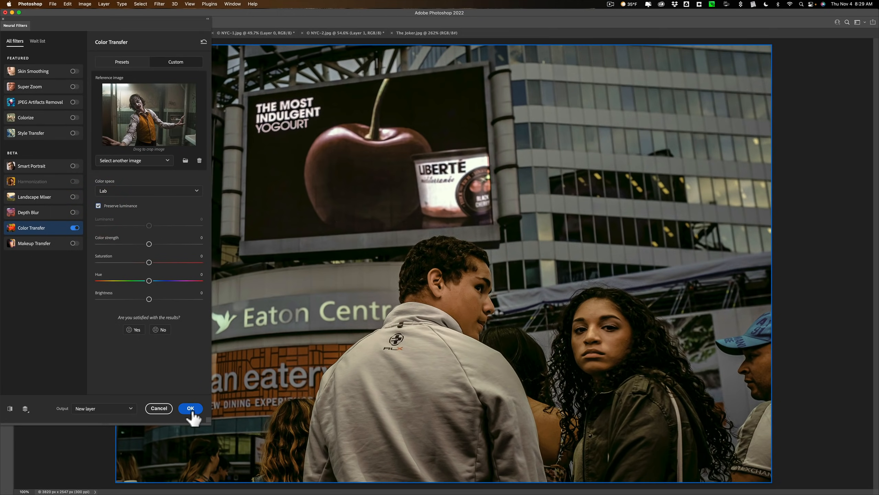
left_click(190, 409)
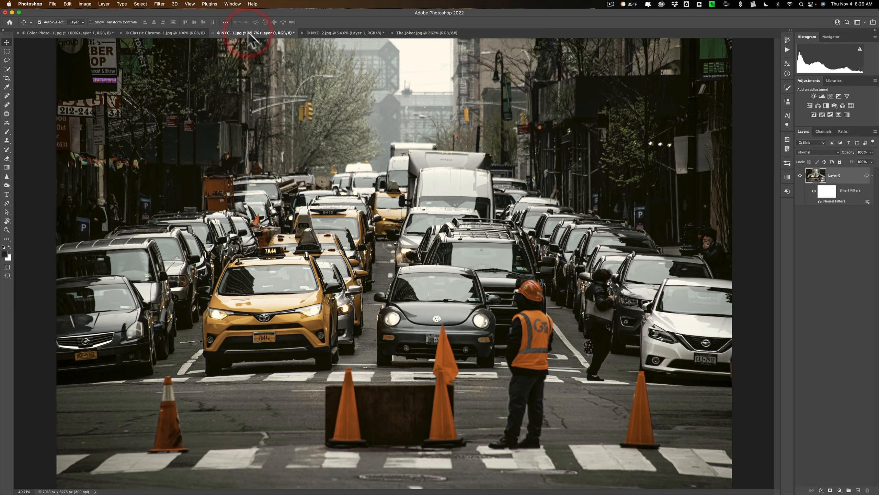
left_click(337, 33)
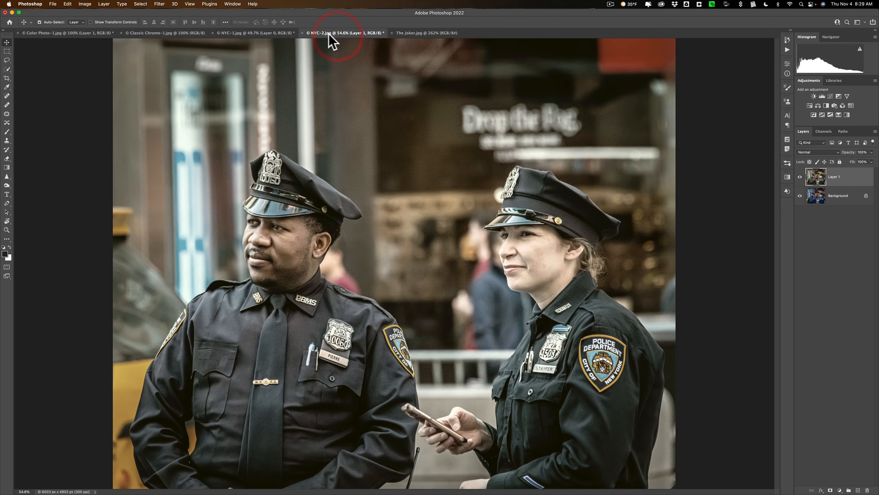